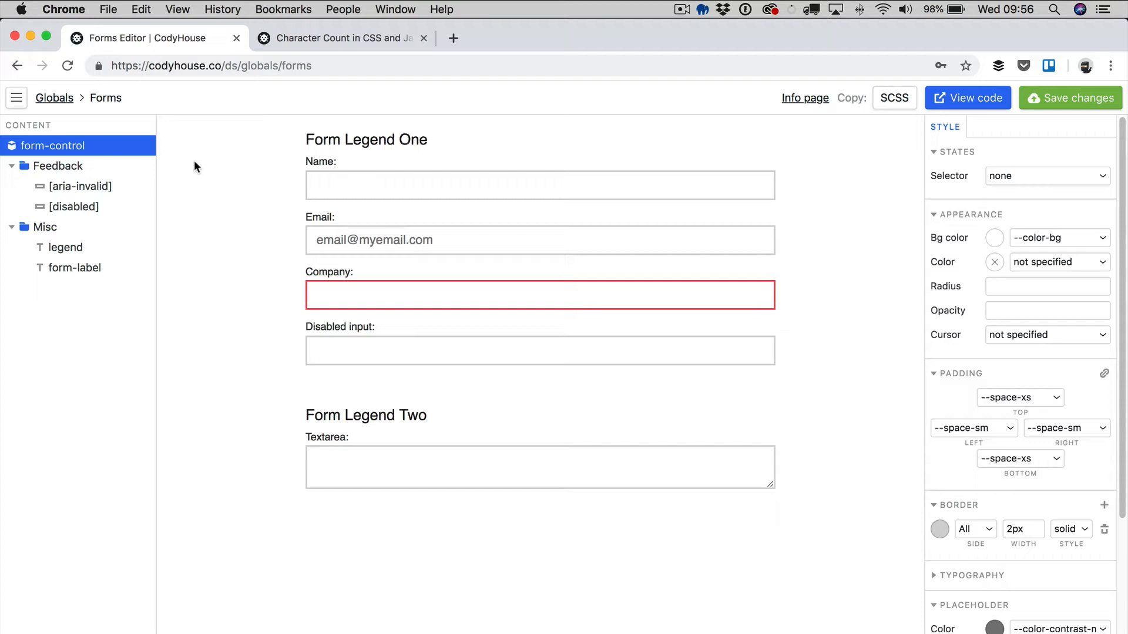
{"action": "mouse_move", "coordinate": [797, 99]}
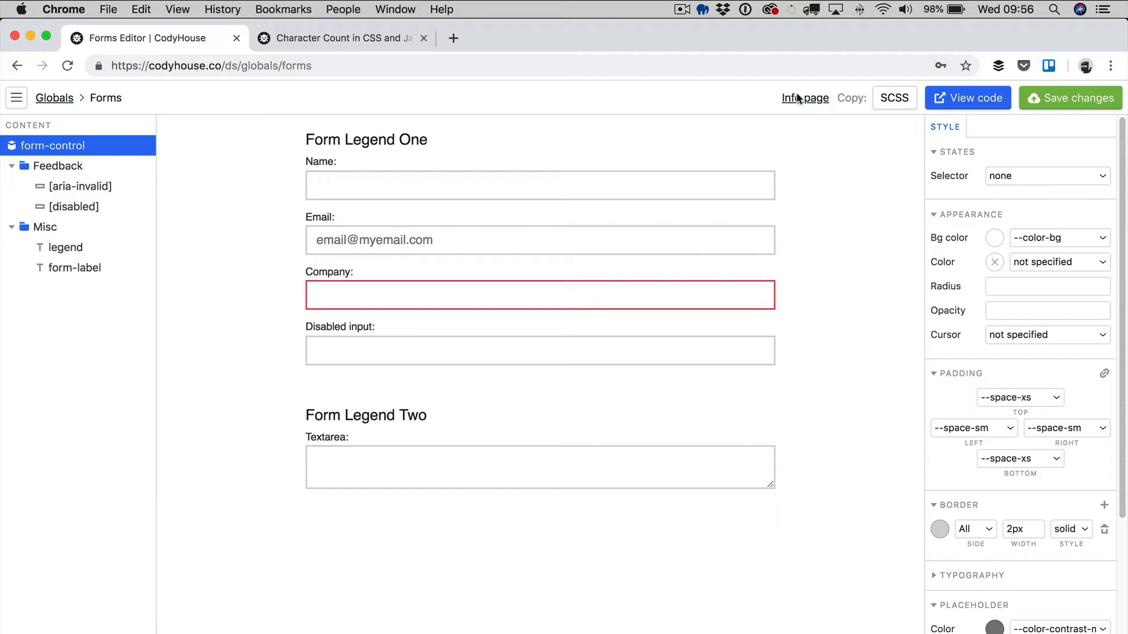
{"action": "mouse_move", "coordinate": [896, 116]}
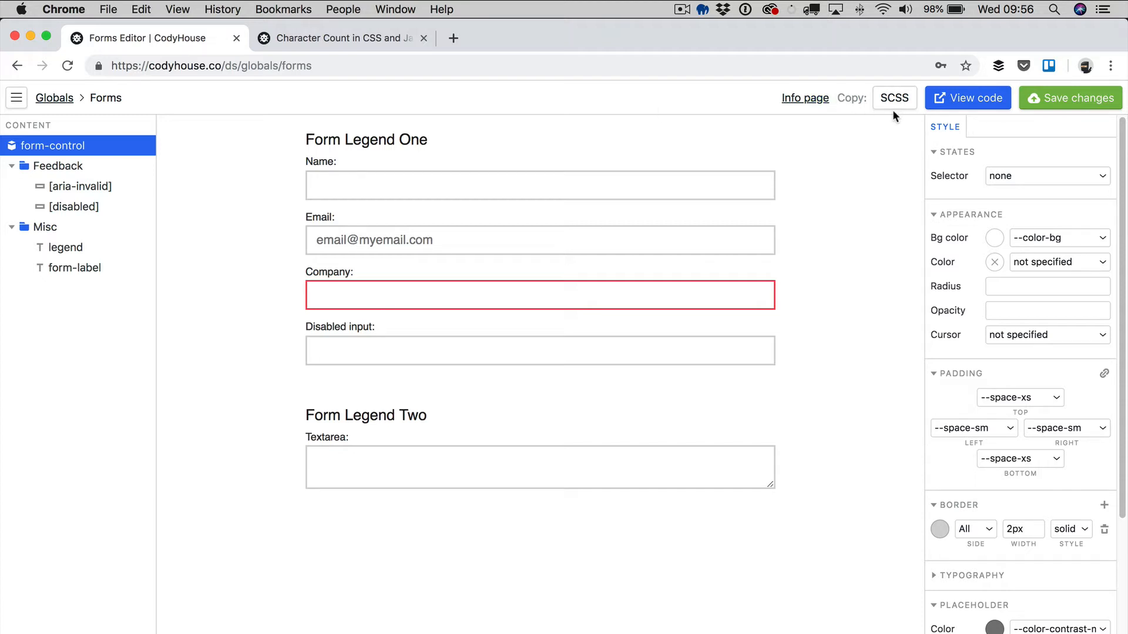
{"action": "mouse_move", "coordinate": [845, 192]}
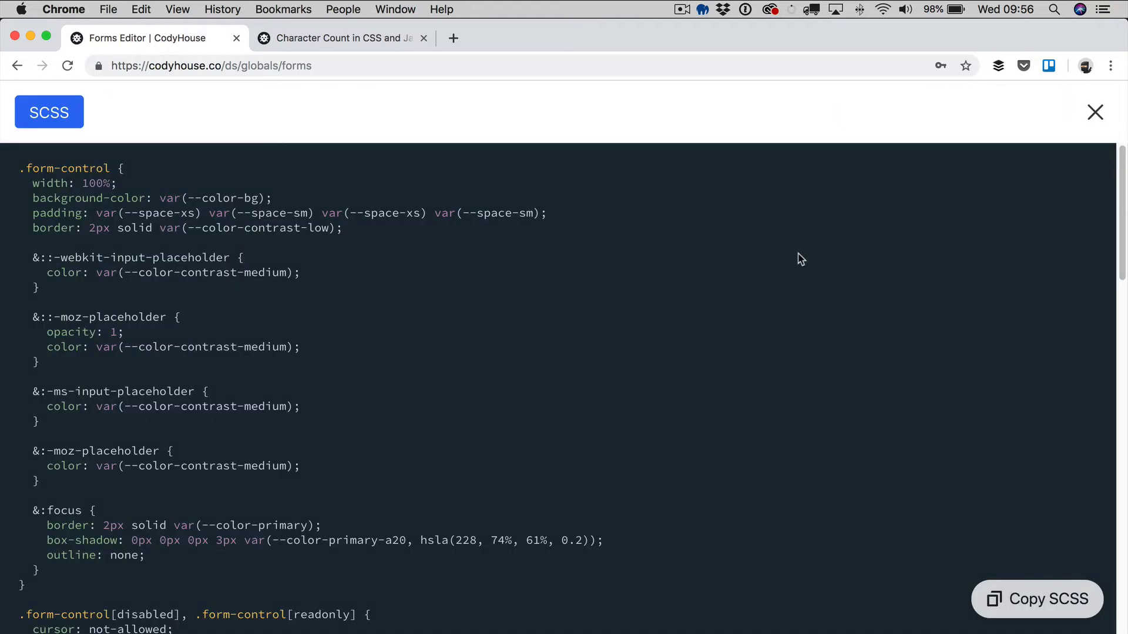
- Show the generated form-control SCSS code in the full-screen SCSS view
{"action": "left_click", "coordinate": [1094, 113]}
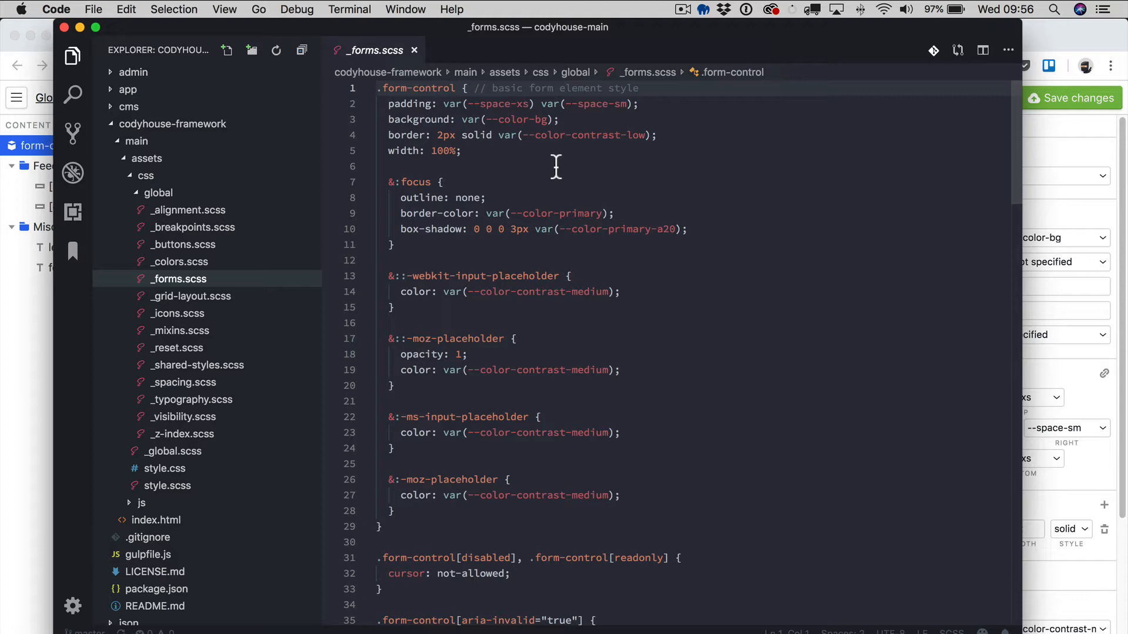
{"action": "mouse_move", "coordinate": [503, 156]}
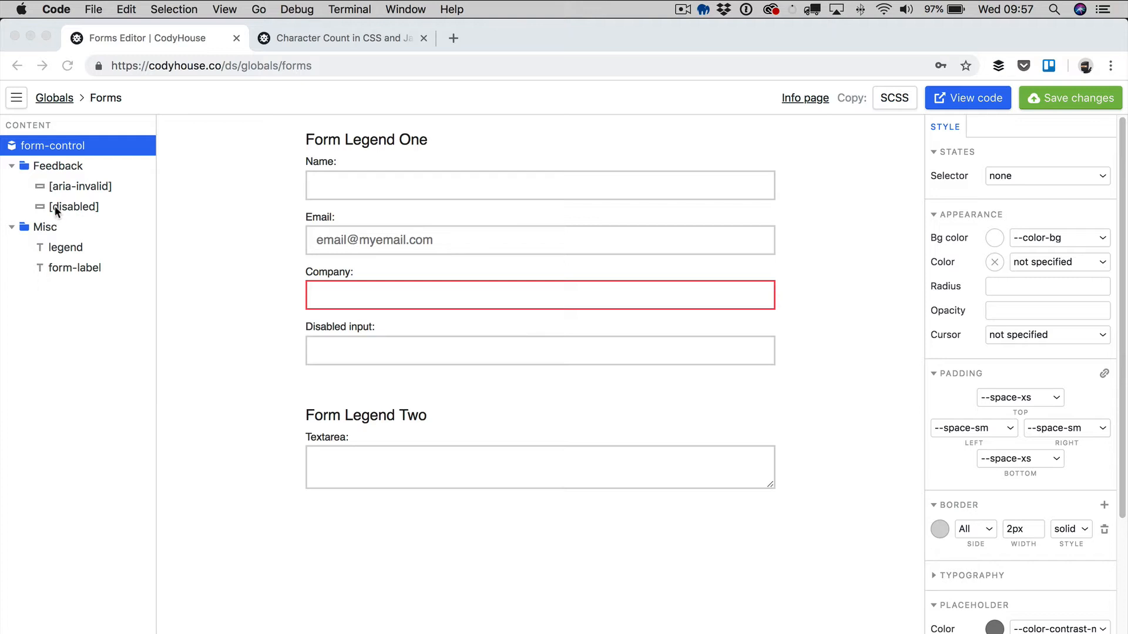
{"action": "mouse_move", "coordinate": [83, 164]}
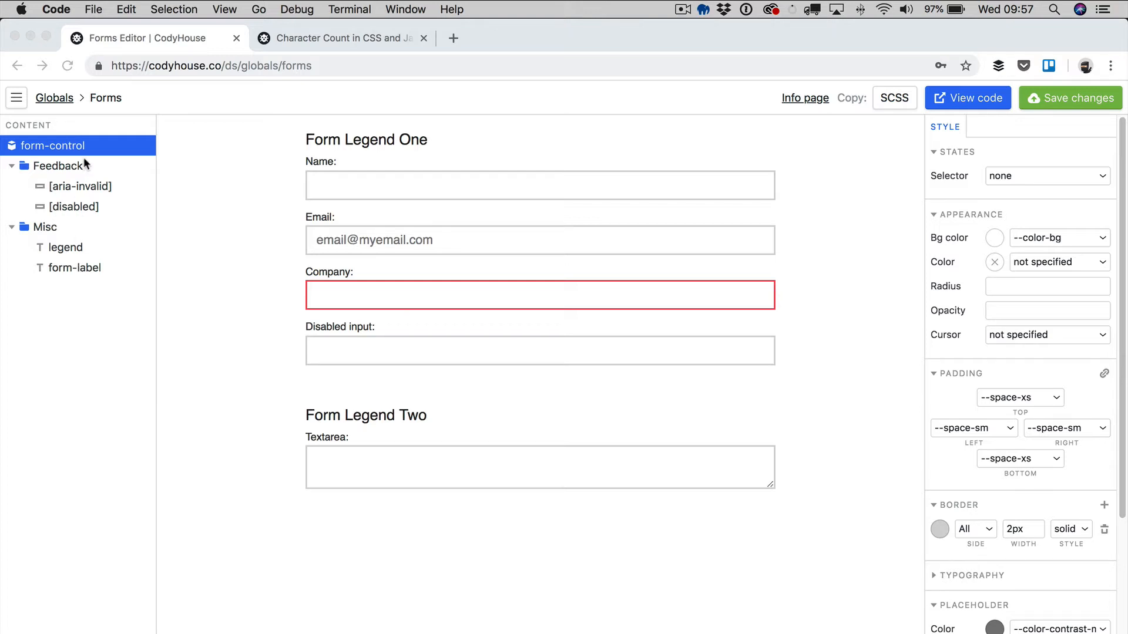
{"action": "mouse_move", "coordinate": [951, 301]}
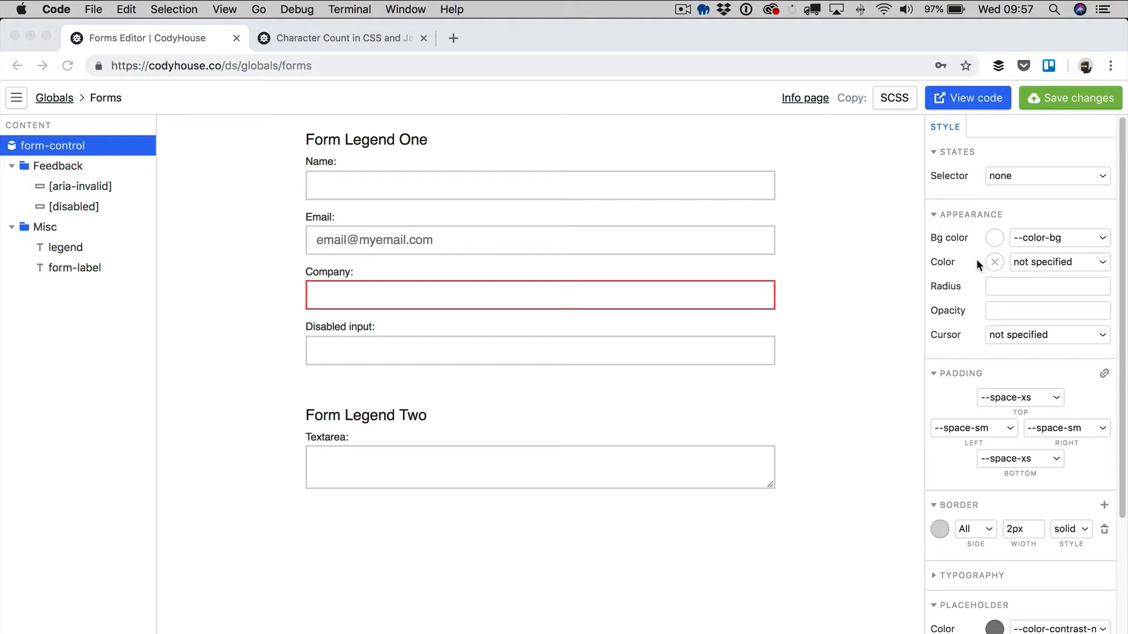
{"action": "mouse_move", "coordinate": [160, 197]}
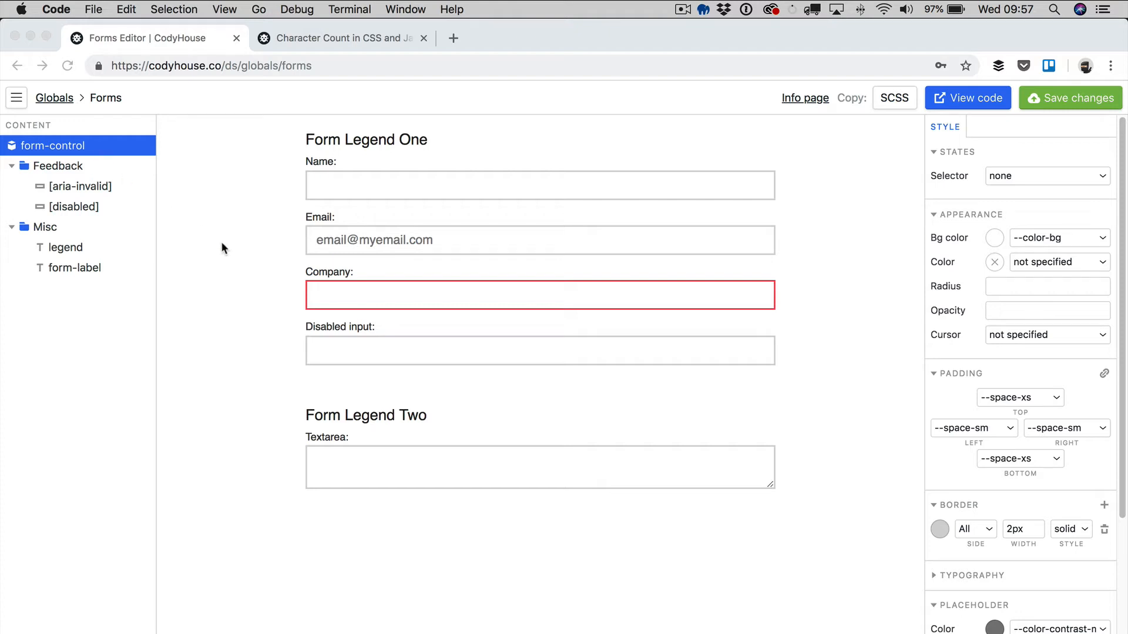
{"action": "mouse_move", "coordinate": [343, 182]}
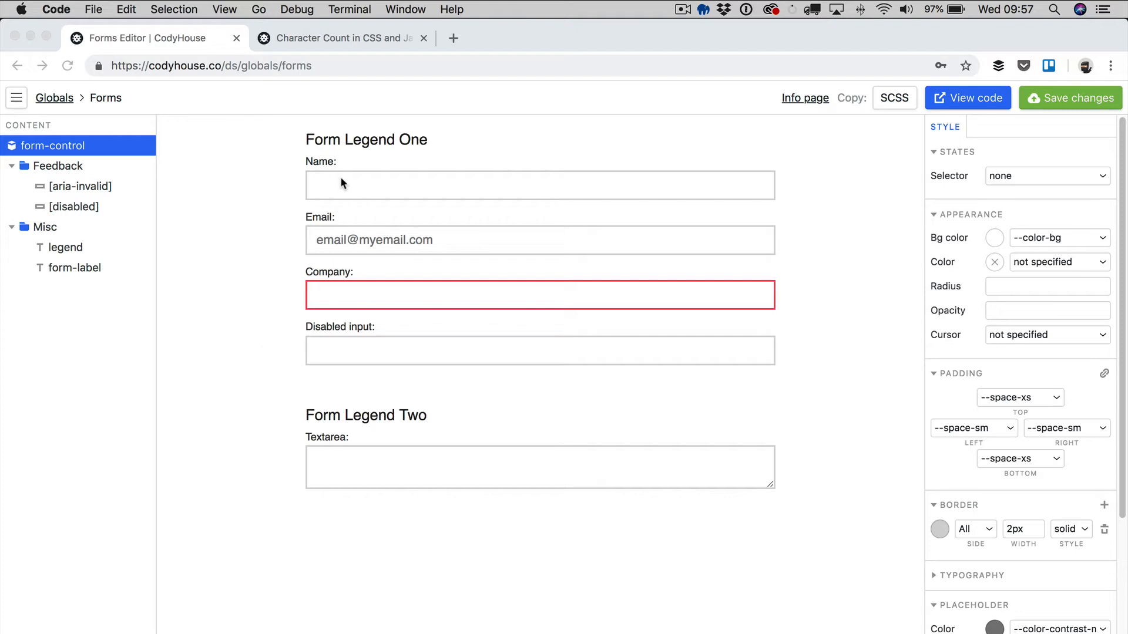
{"action": "mouse_move", "coordinate": [333, 200]}
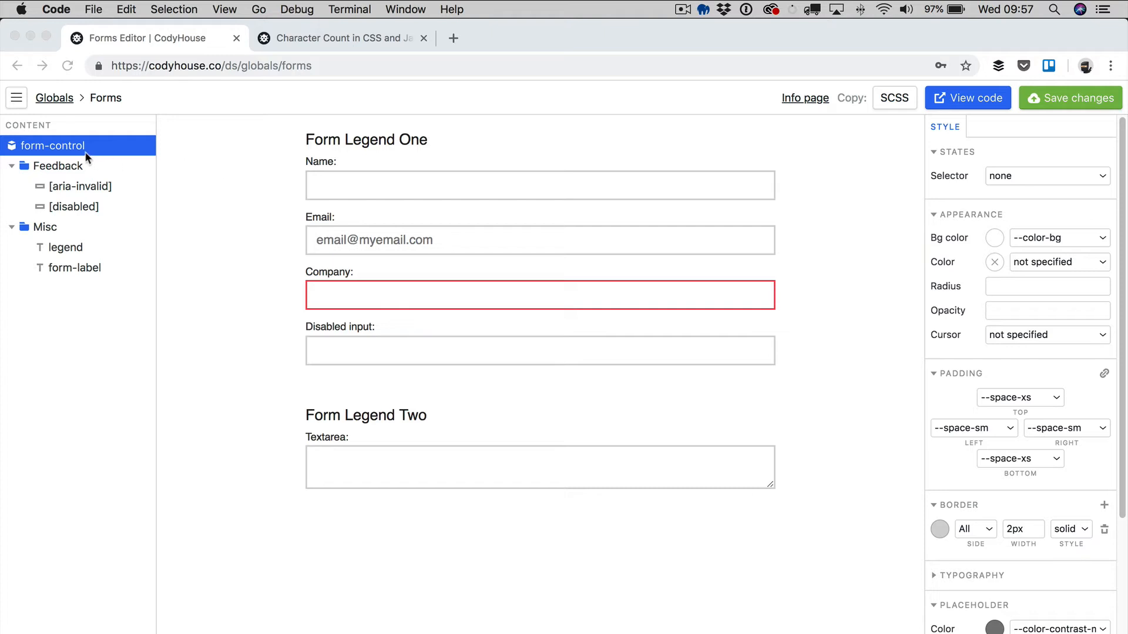
{"action": "left_click", "coordinate": [539, 185]}
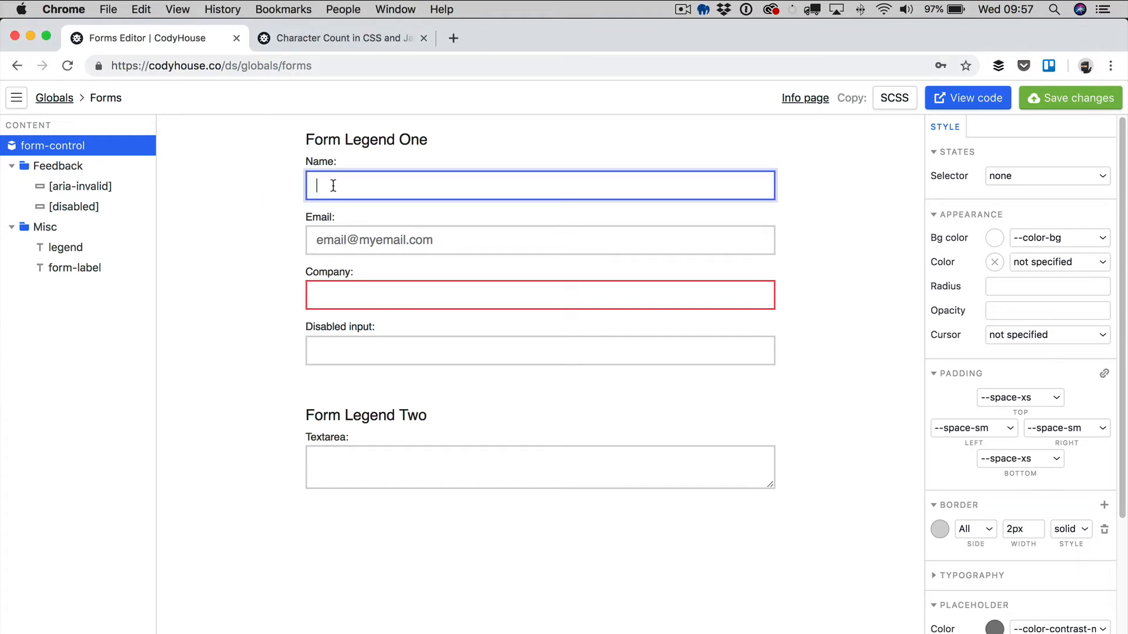
{"action": "left_click", "coordinate": [539, 294]}
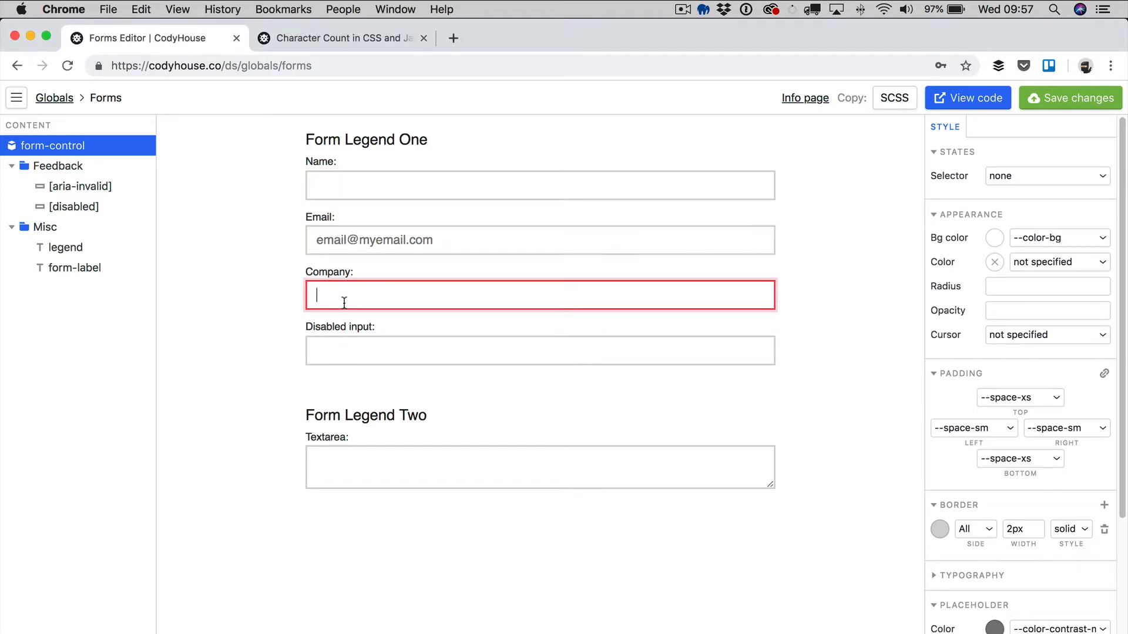
{"action": "left_click", "coordinate": [539, 466]}
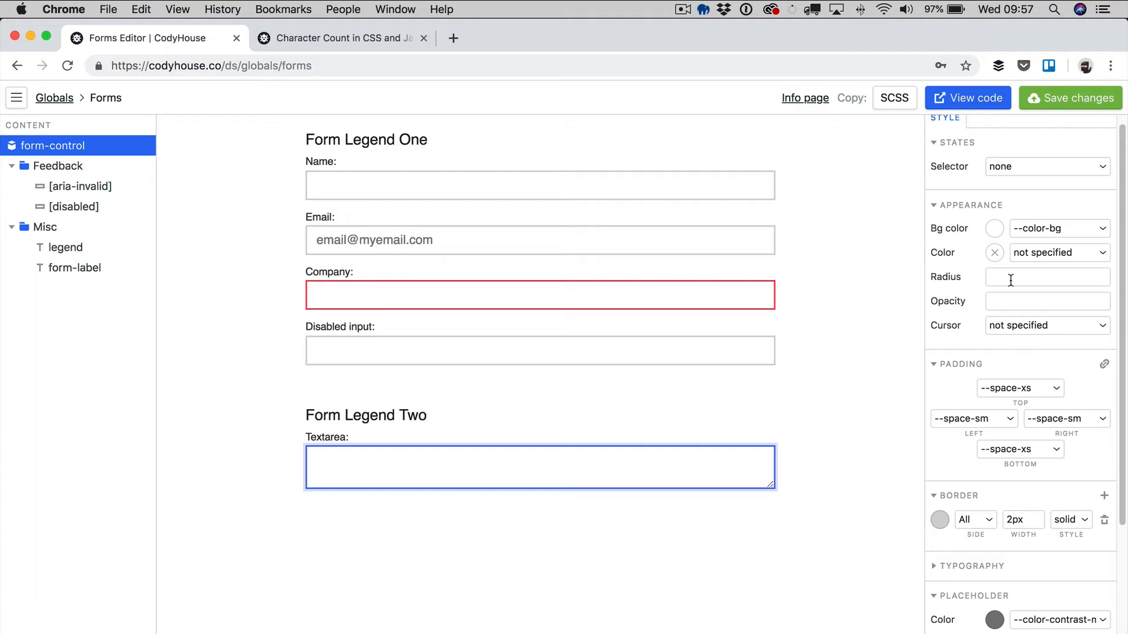
- Give form controls a 0.25em radius, 1px border width and transparent background
{"action": "left_click", "coordinate": [1047, 277]}
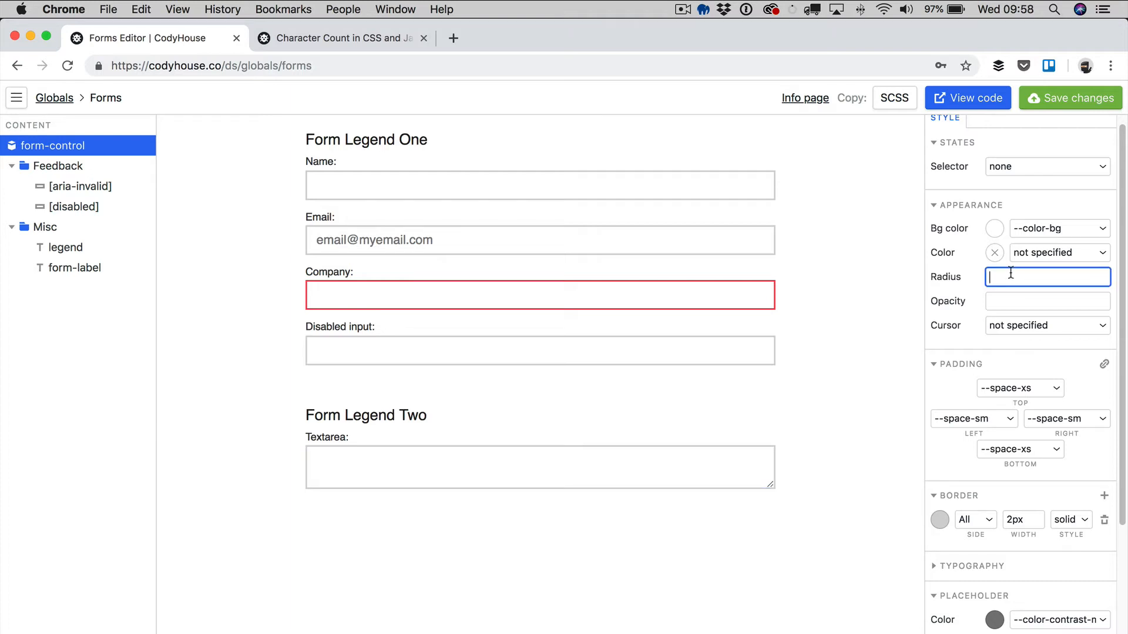
{"action": "type", "text": "0.25e"}
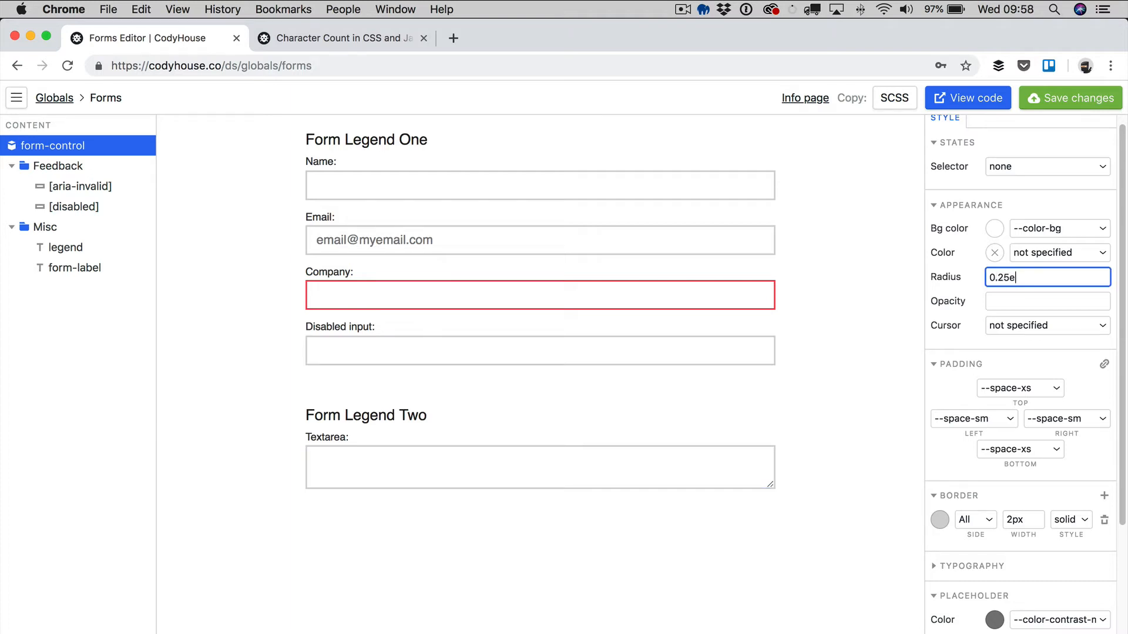
{"action": "type", "text": "m"}
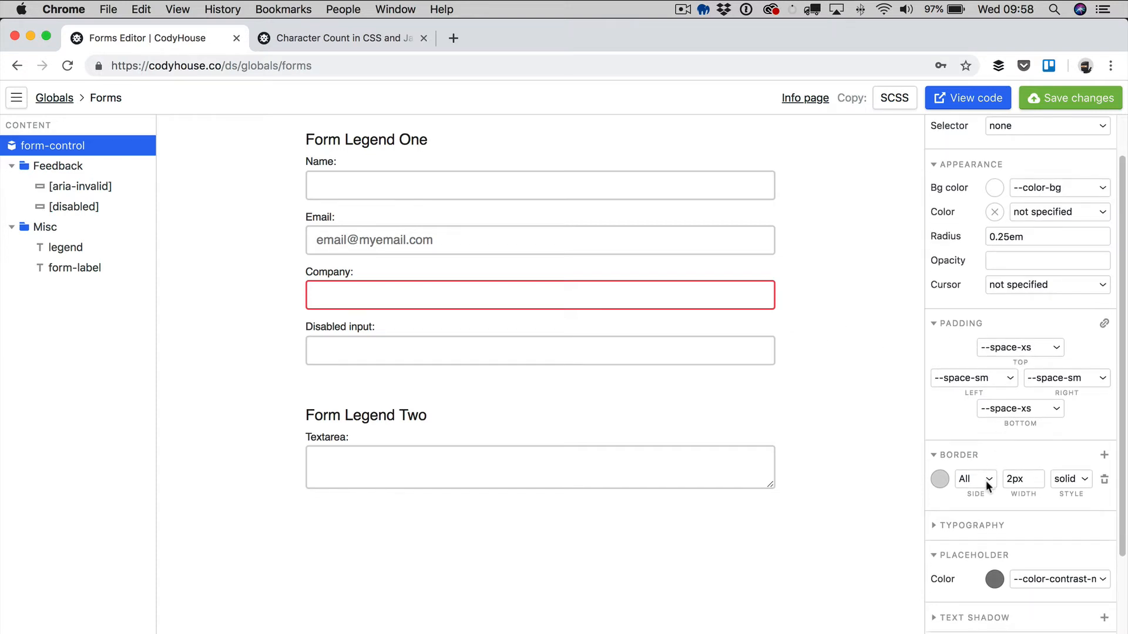
{"action": "scroll", "scroll_direction": "down", "scroll_amount": 3}
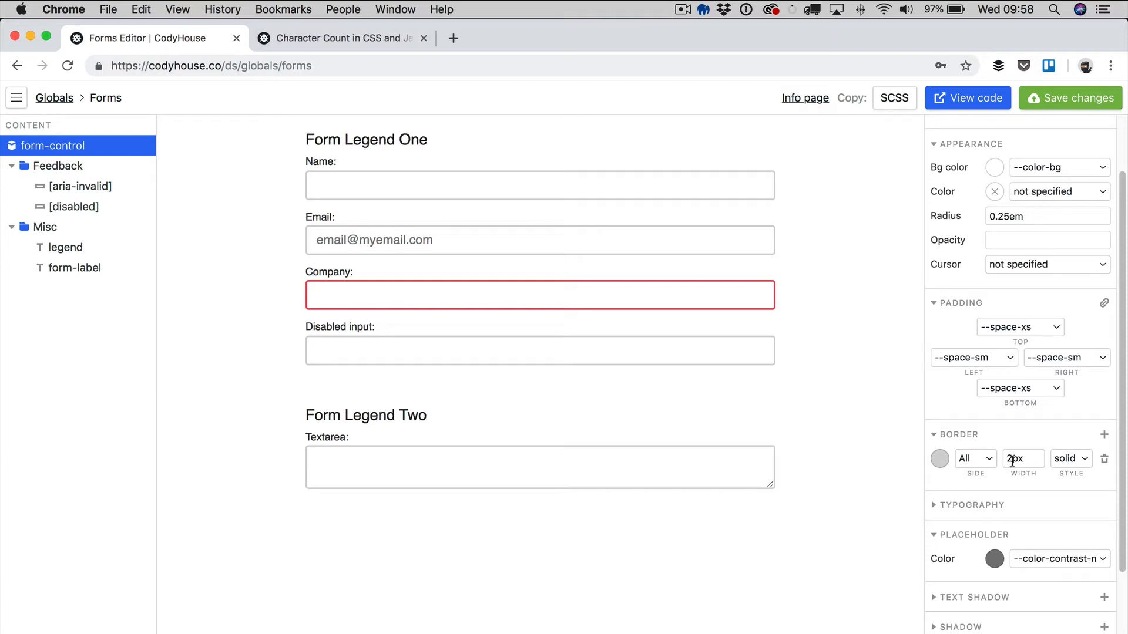
{"action": "type", "text": "1px"}
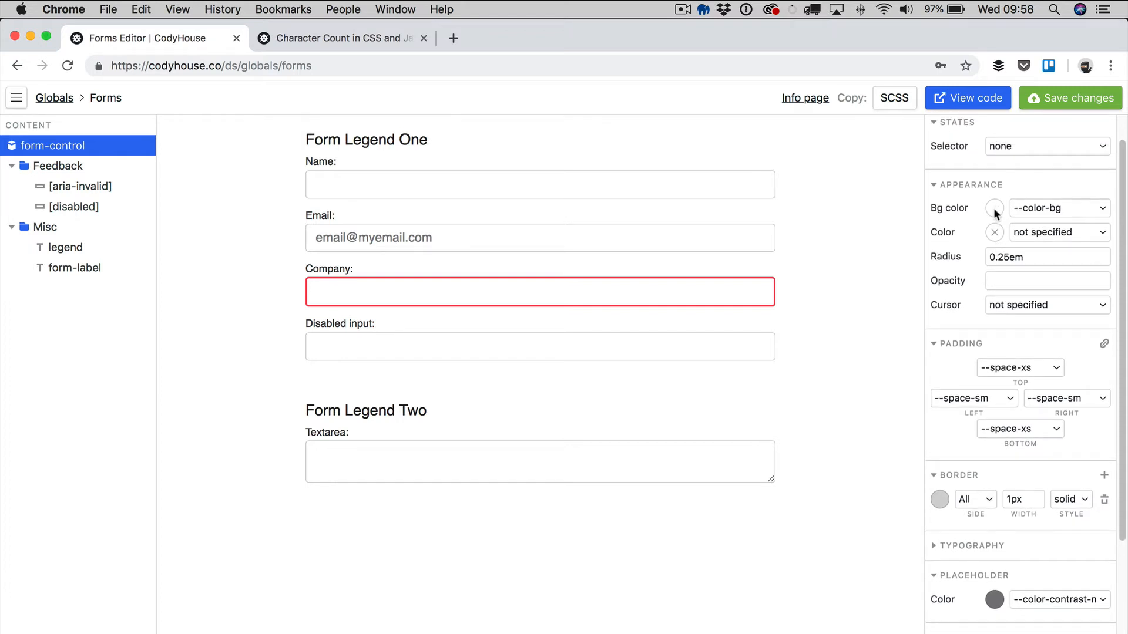
{"action": "left_click", "coordinate": [994, 208]}
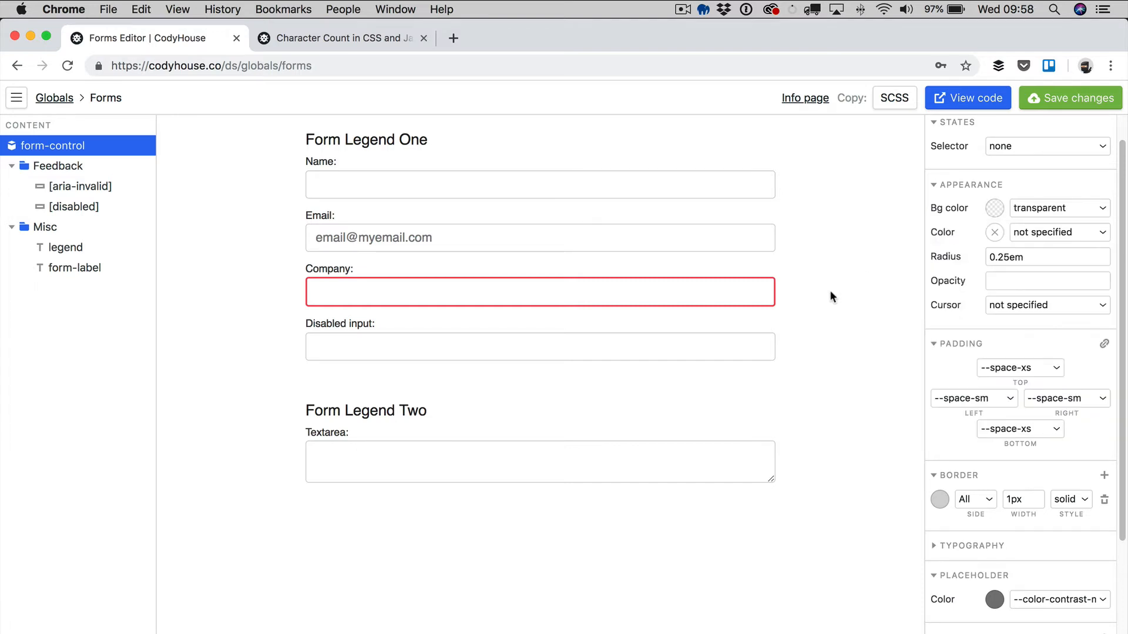
{"action": "mouse_move", "coordinate": [869, 342]}
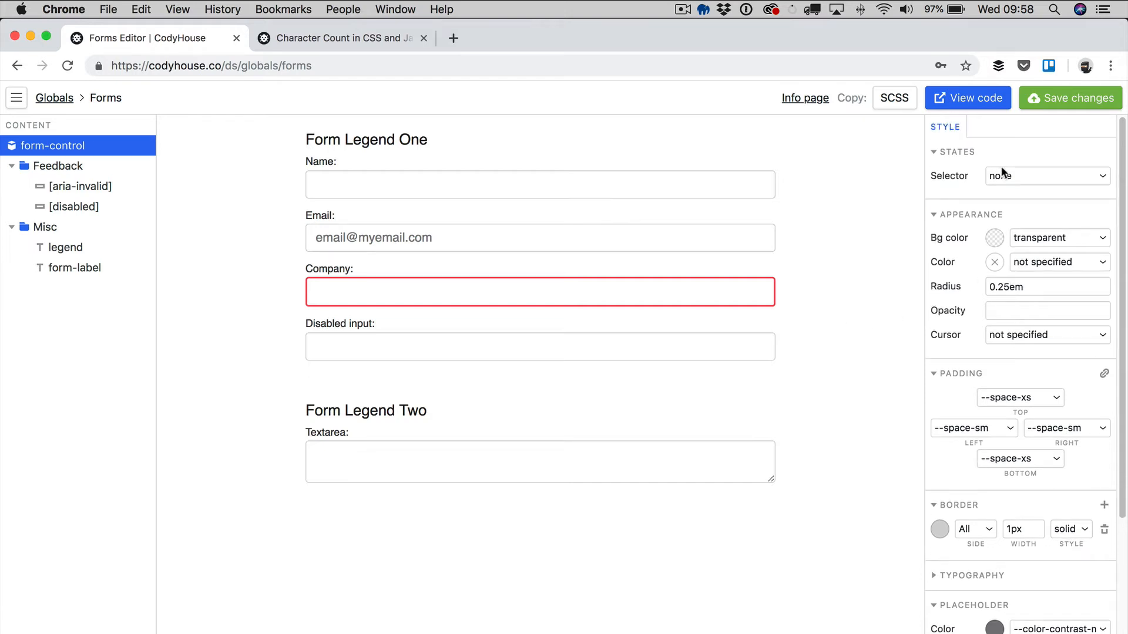
{"action": "left_click", "coordinate": [1045, 176]}
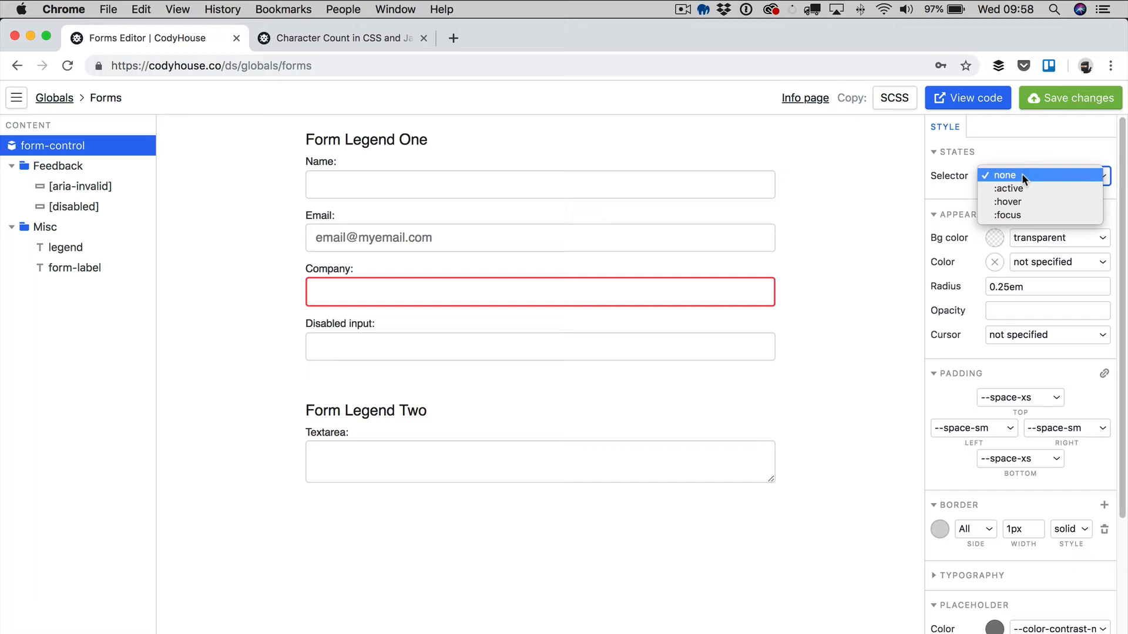
{"action": "mouse_move", "coordinate": [1024, 183]}
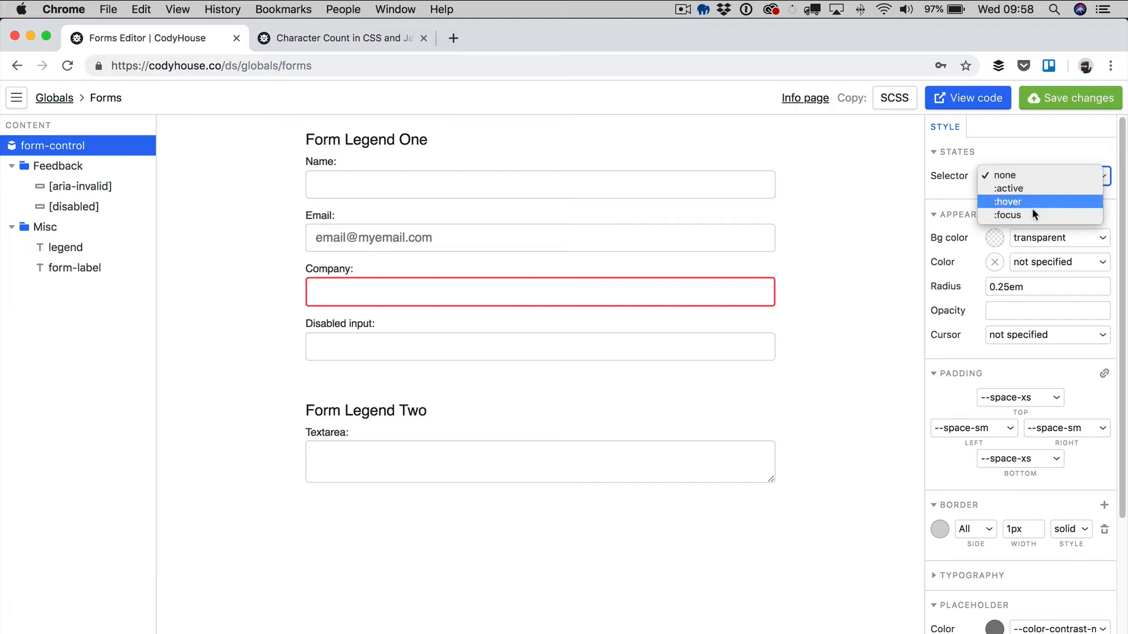
{"action": "left_click", "coordinate": [1008, 215]}
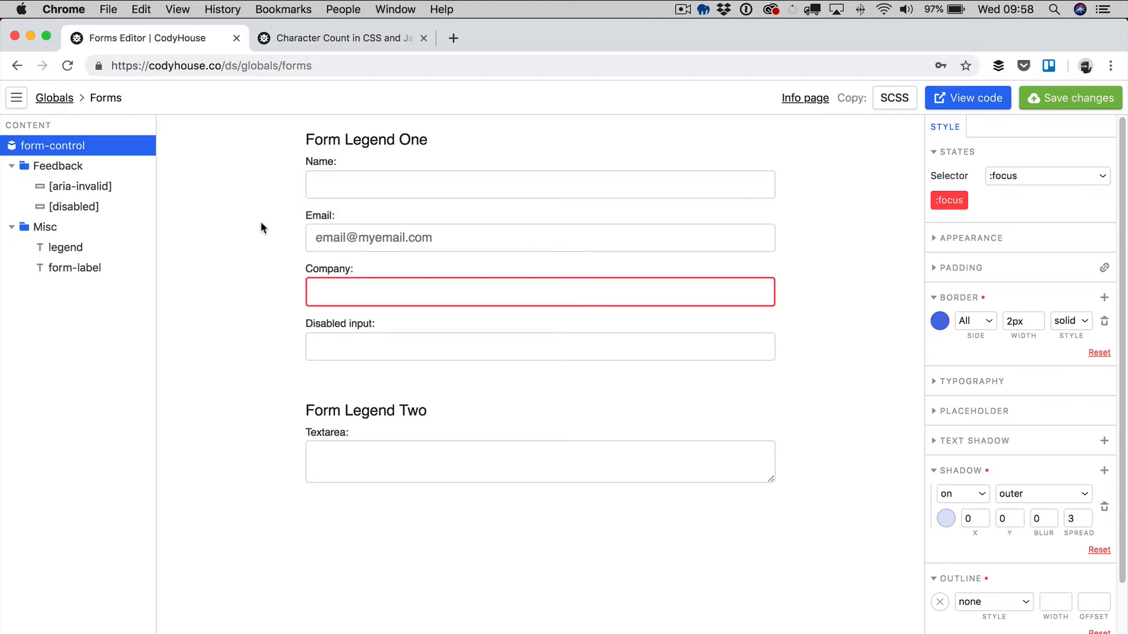
{"action": "left_click", "coordinate": [539, 183]}
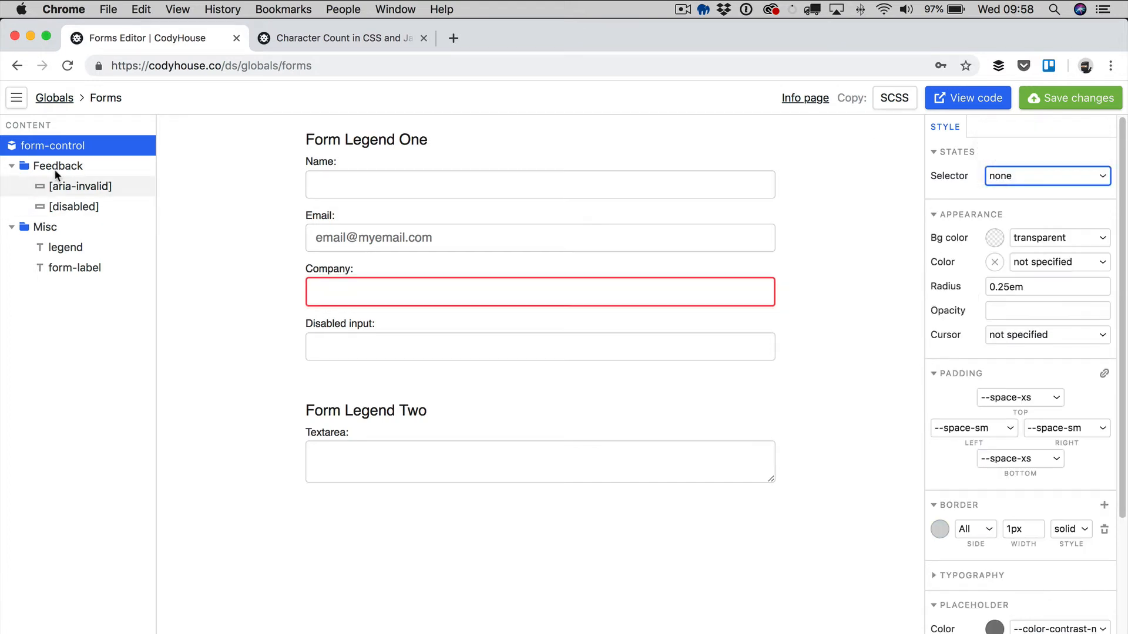
{"action": "mouse_move", "coordinate": [80, 191]}
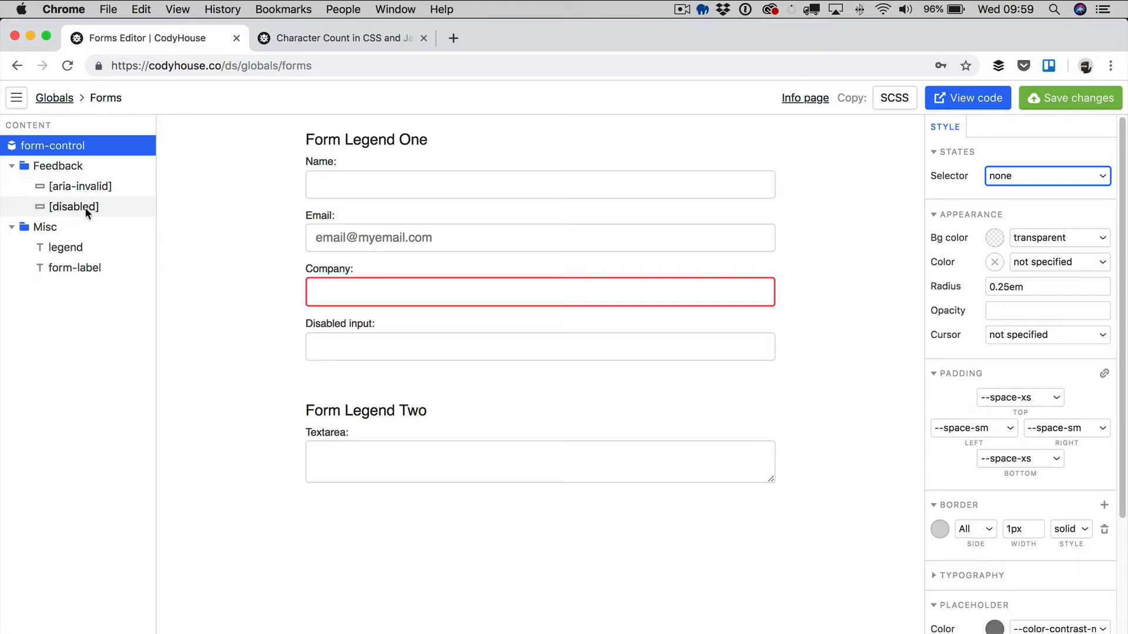
- Preview the focus style on form fields such as Email
{"action": "left_click", "coordinate": [80, 187]}
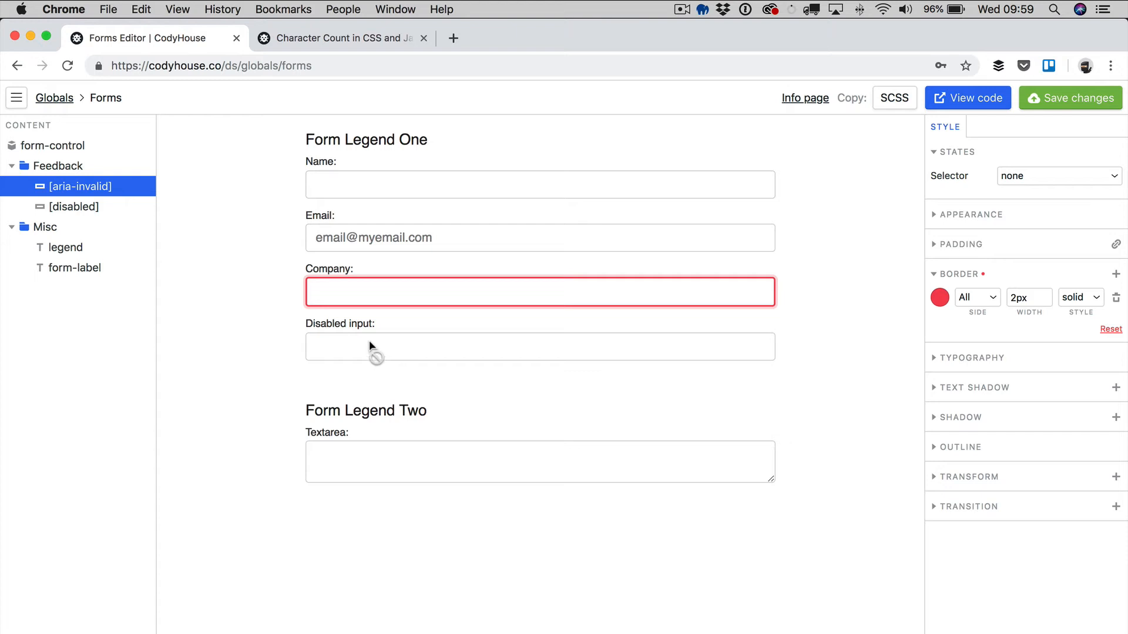
{"action": "mouse_move", "coordinate": [341, 291]}
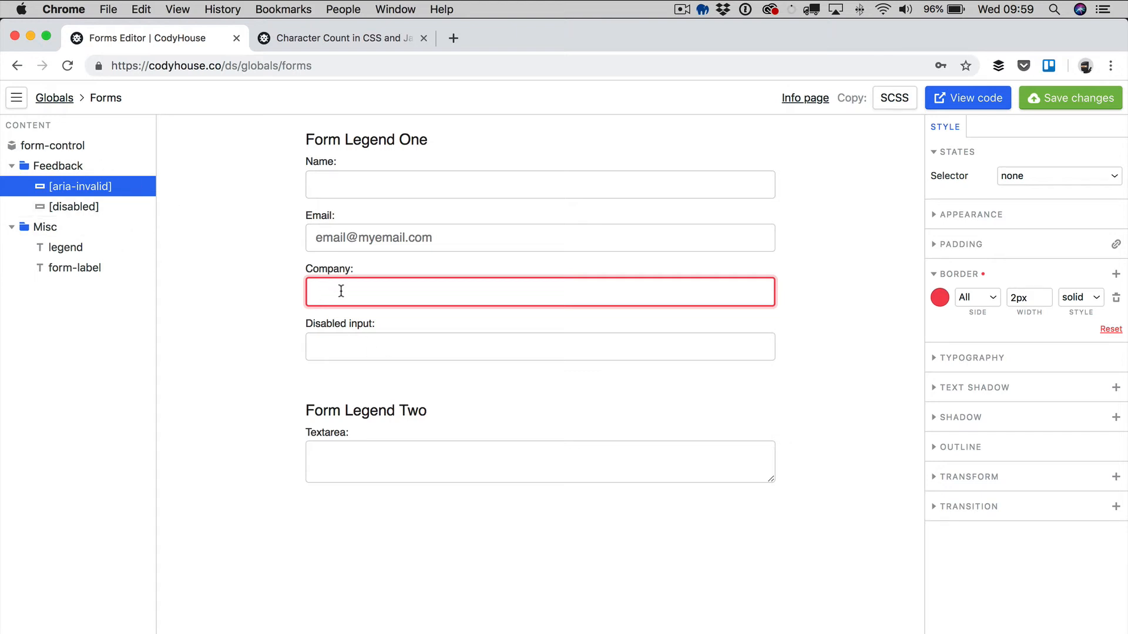
{"action": "mouse_move", "coordinate": [98, 199]}
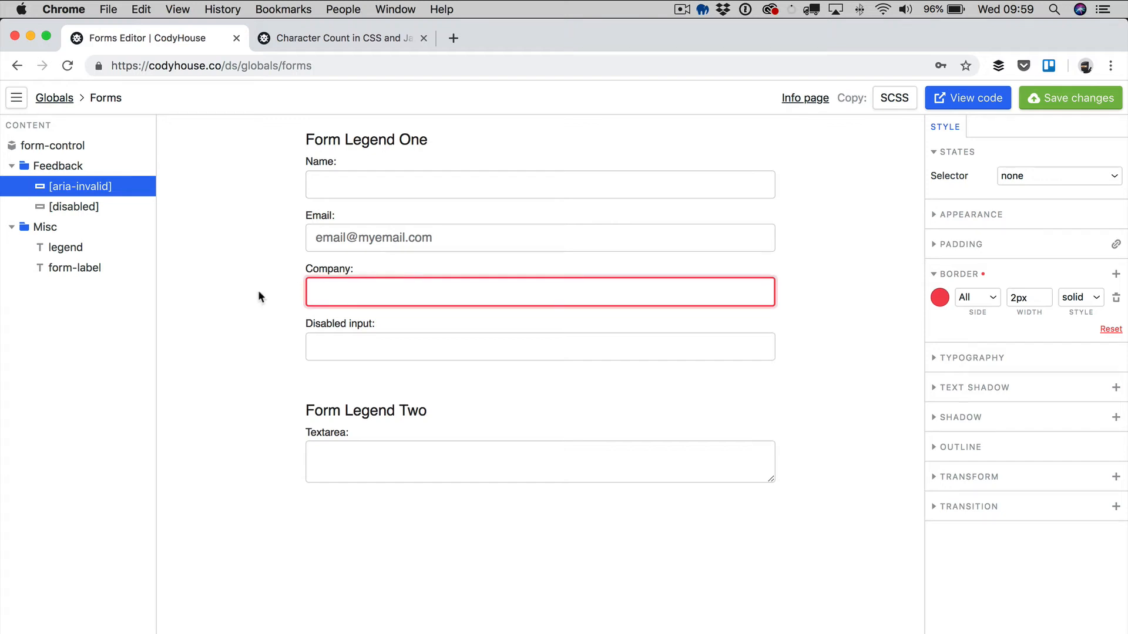
{"action": "mouse_move", "coordinate": [292, 299]}
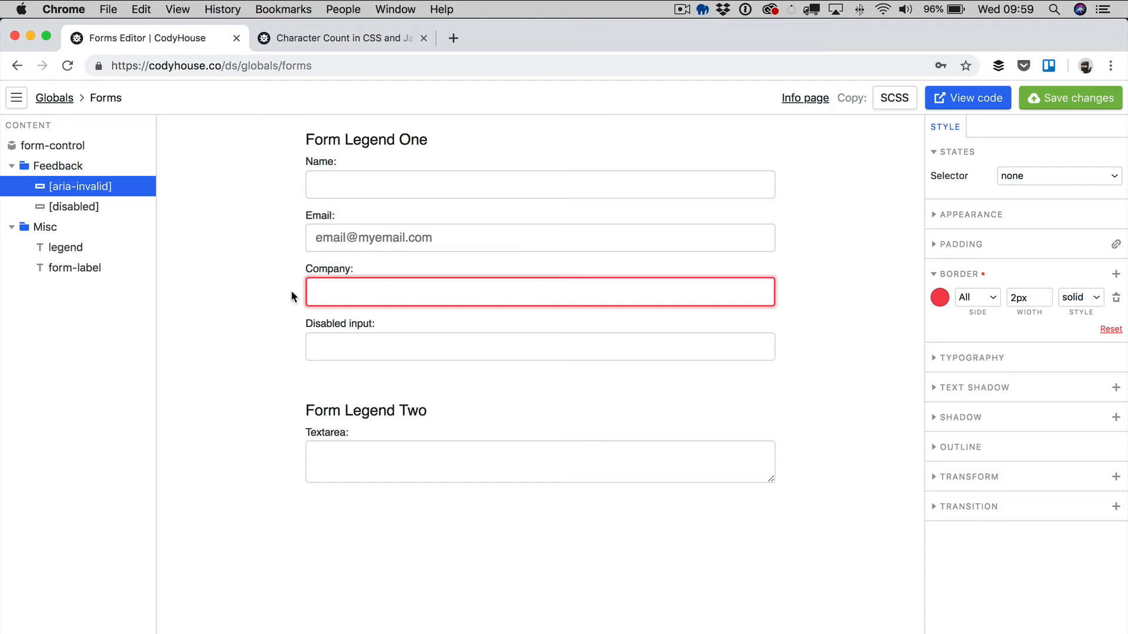
{"action": "mouse_move", "coordinate": [317, 292]}
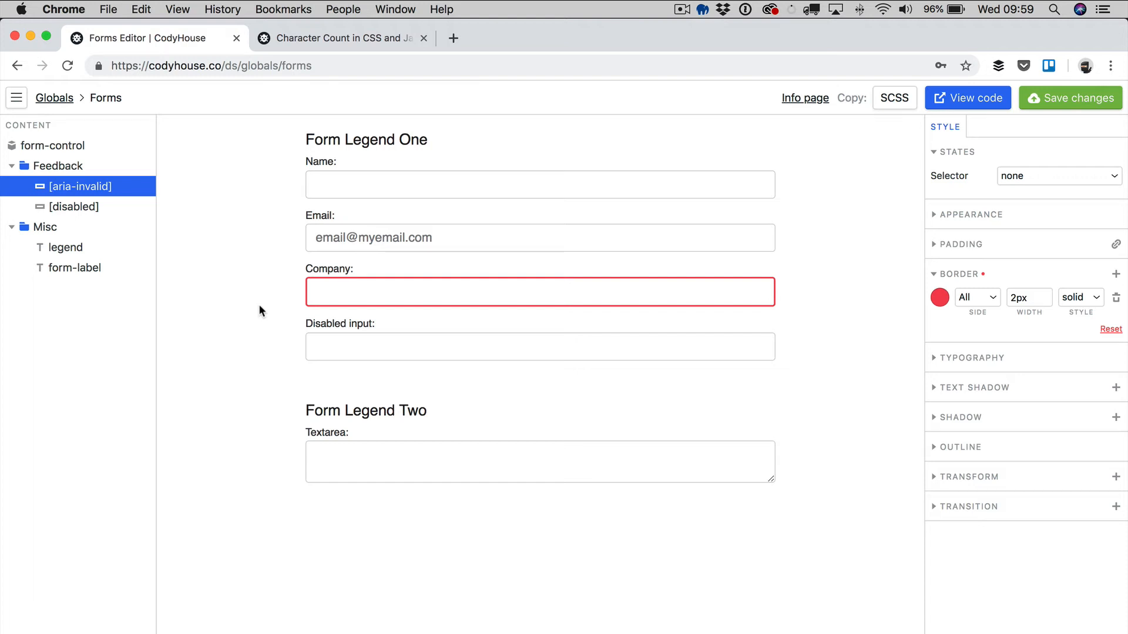
{"action": "left_click", "coordinate": [539, 292]}
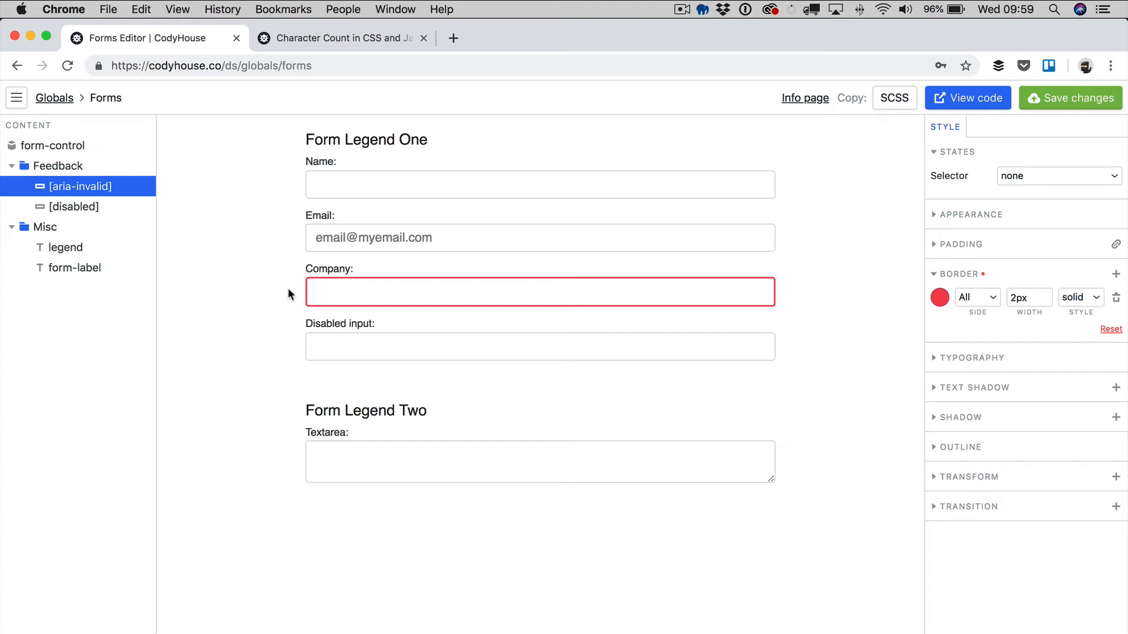
{"action": "mouse_move", "coordinate": [1013, 342]}
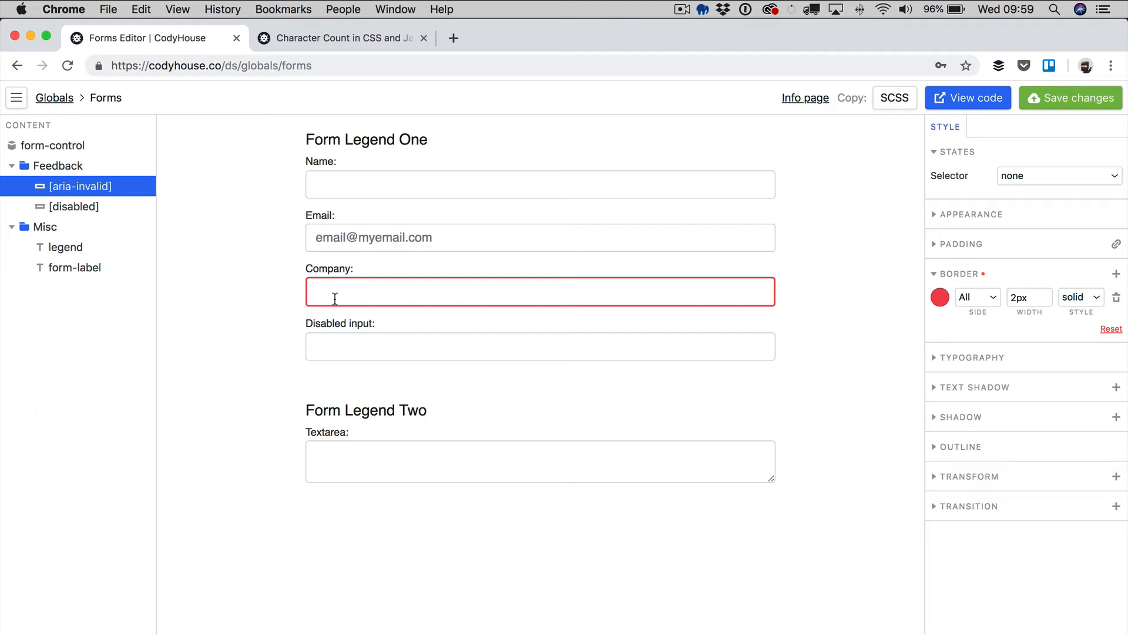
{"action": "left_click", "coordinate": [539, 185]}
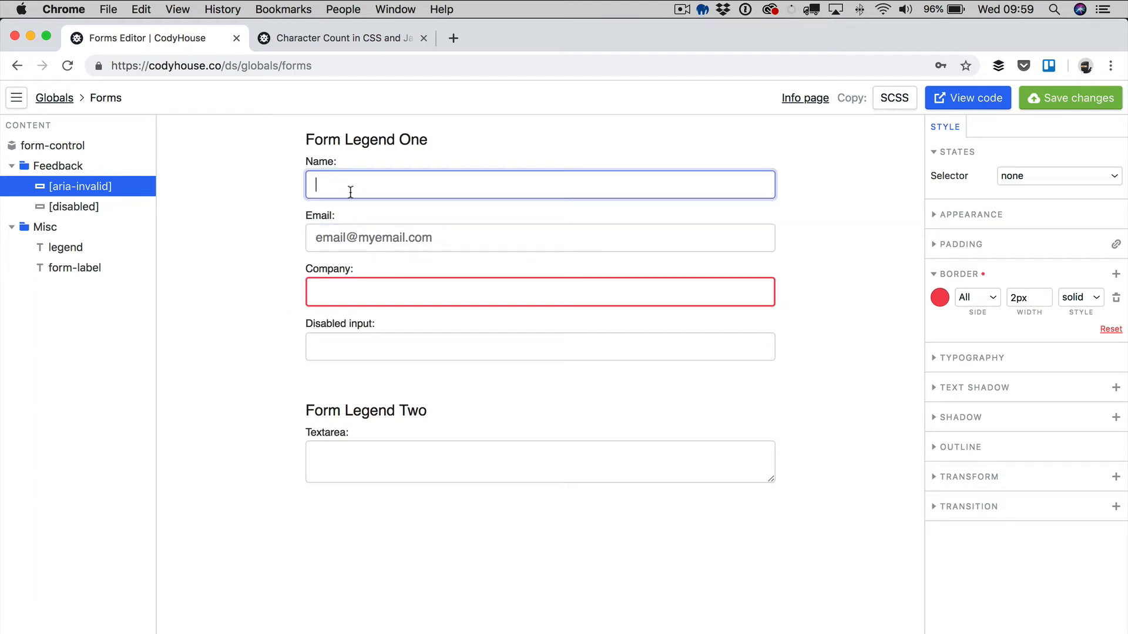
{"action": "left_click", "coordinate": [539, 237]}
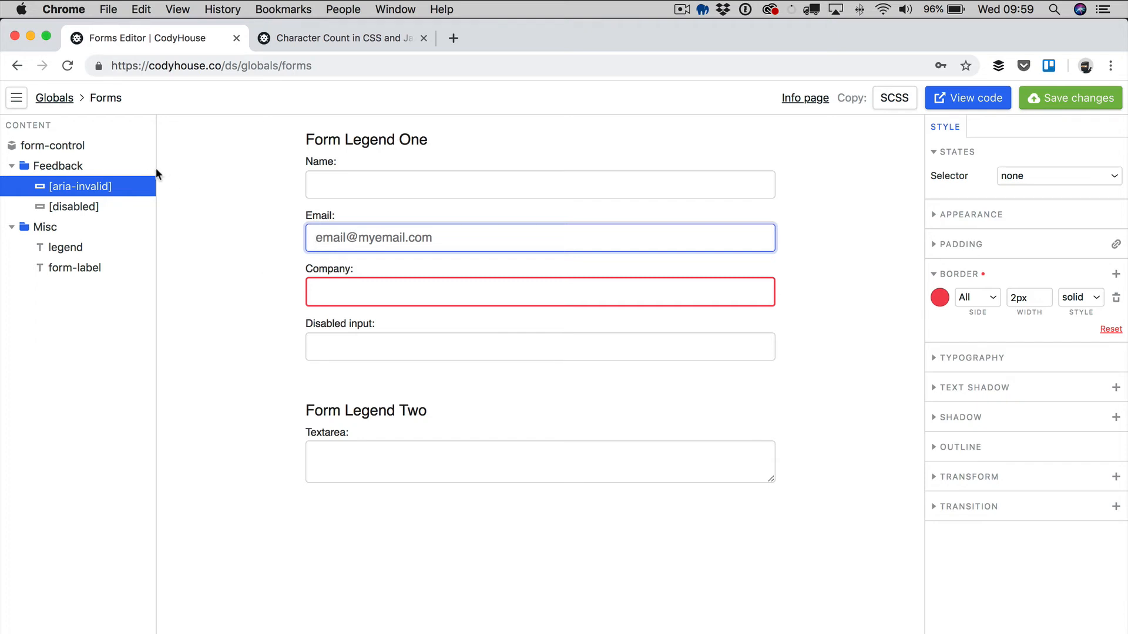
{"action": "mouse_move", "coordinate": [97, 189]}
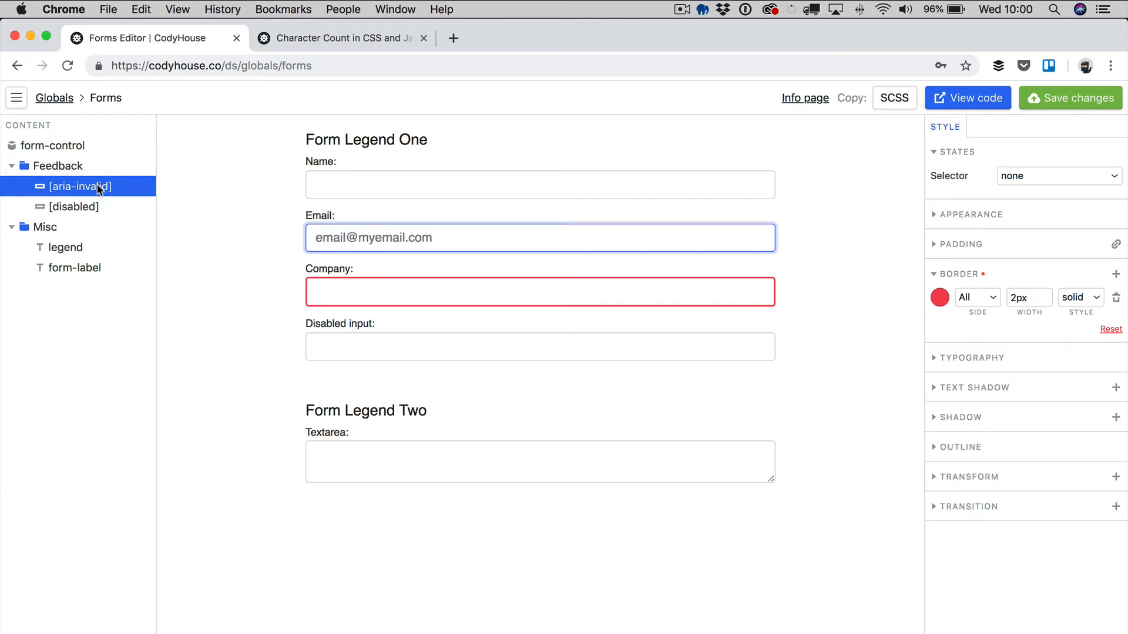
- Reduce the [aria-invalid] red border width from 2px to 1px
{"action": "left_click", "coordinate": [1026, 297]}
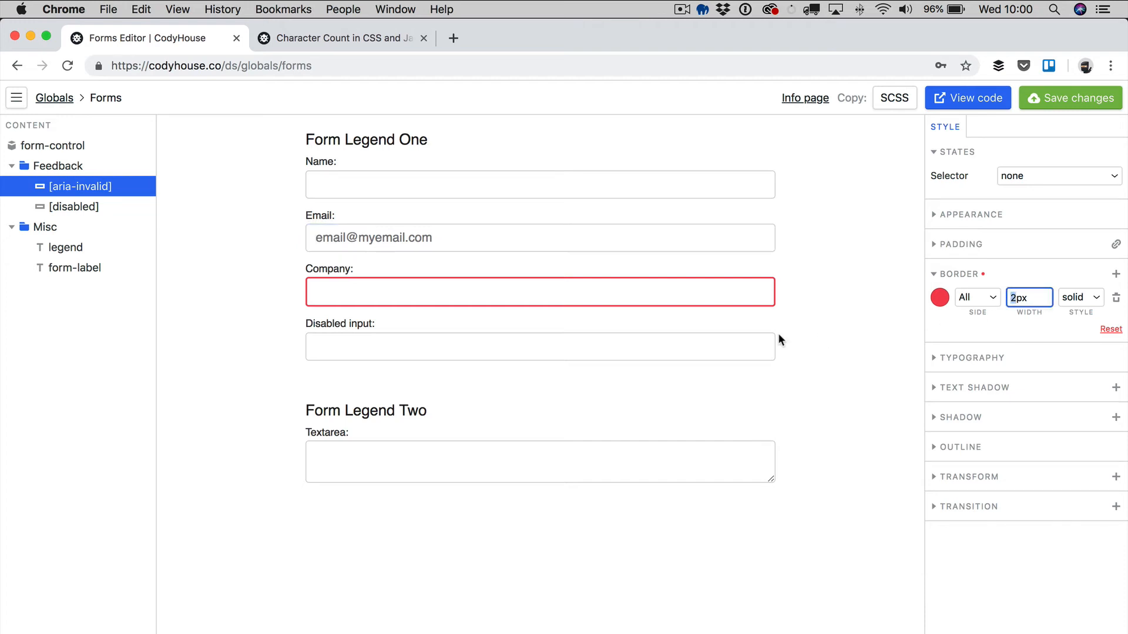
{"action": "type", "text": "1px"}
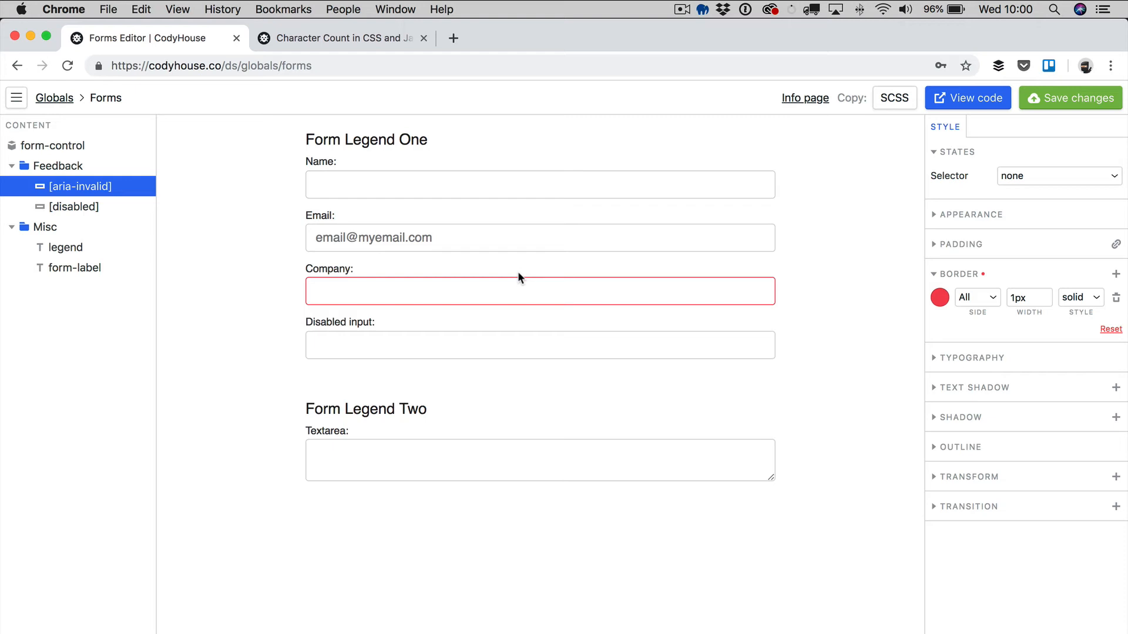
{"action": "left_click", "coordinate": [539, 184]}
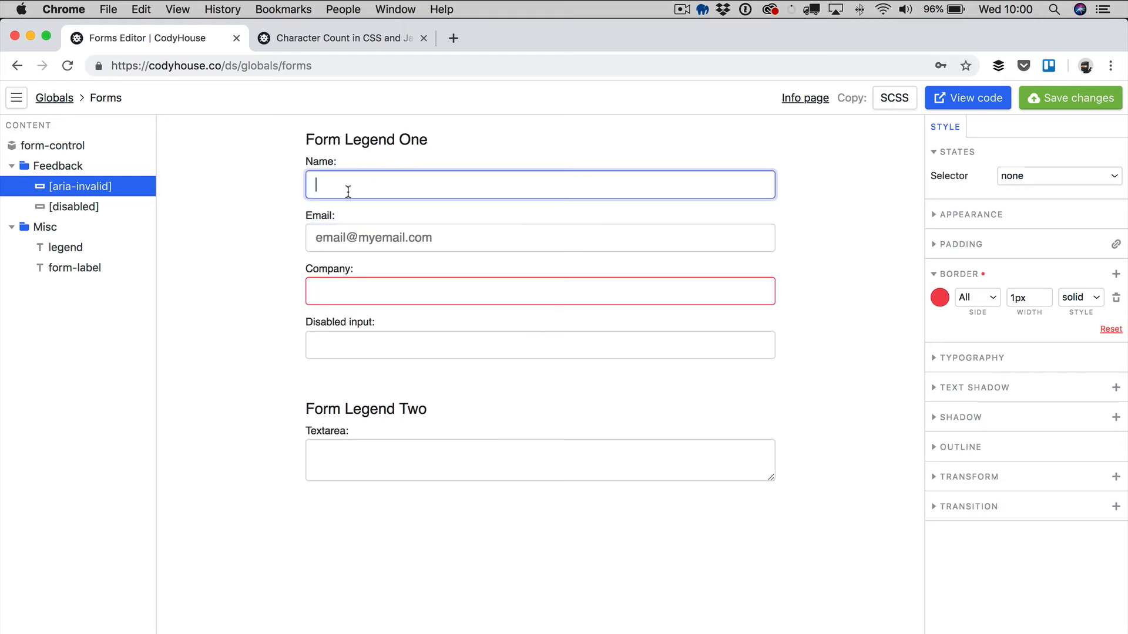
{"action": "left_click", "coordinate": [74, 206]}
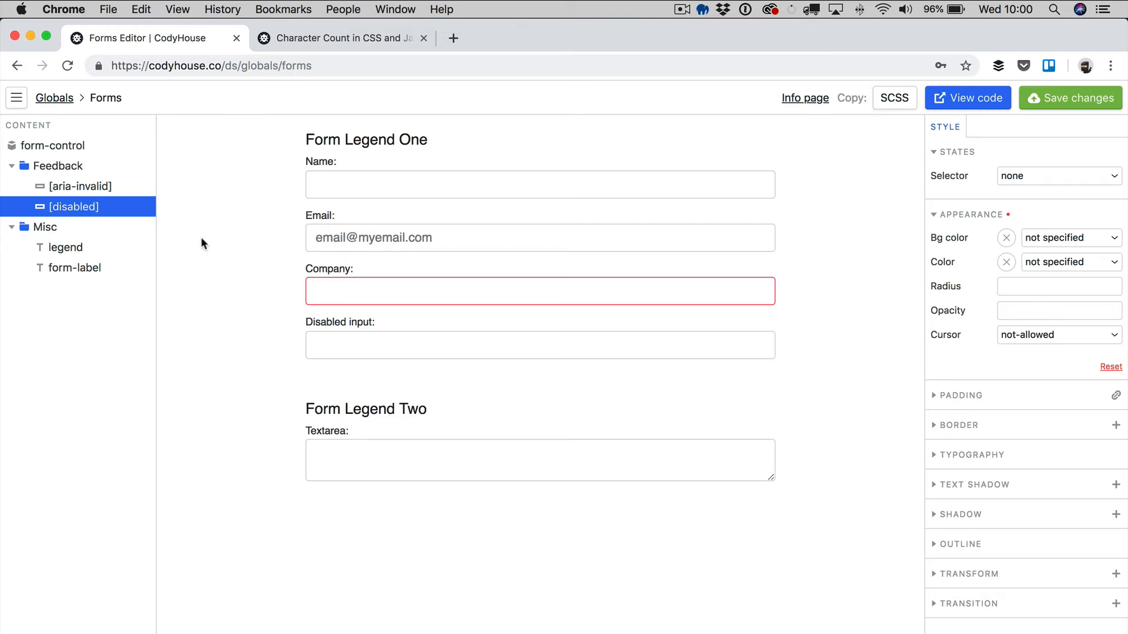
{"action": "mouse_move", "coordinate": [677, 347]}
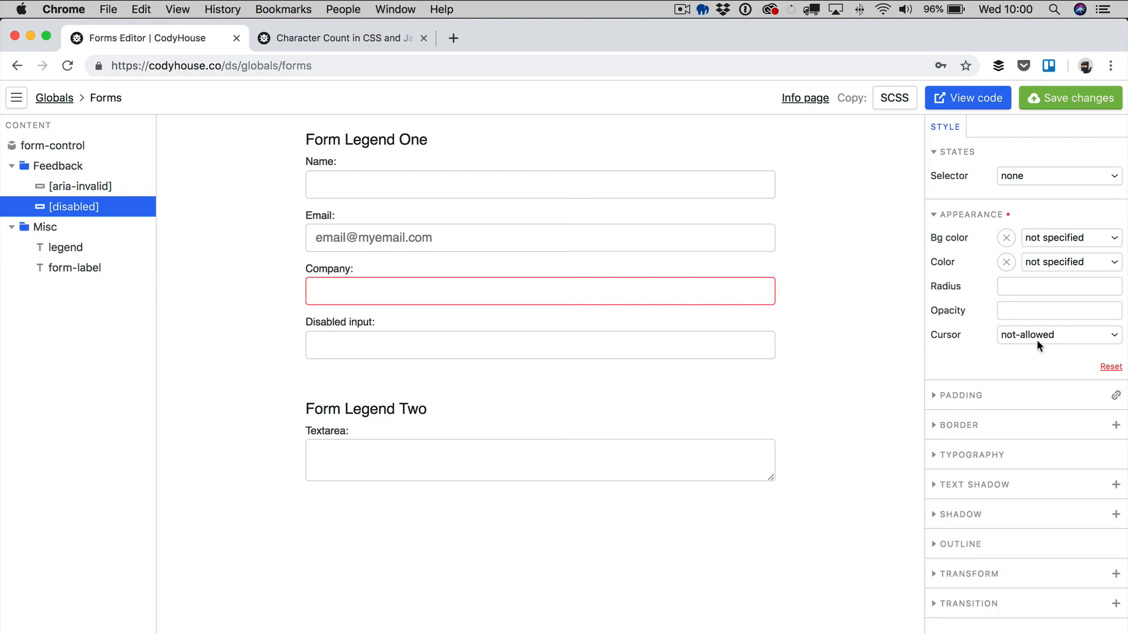
{"action": "mouse_move", "coordinate": [1048, 339]}
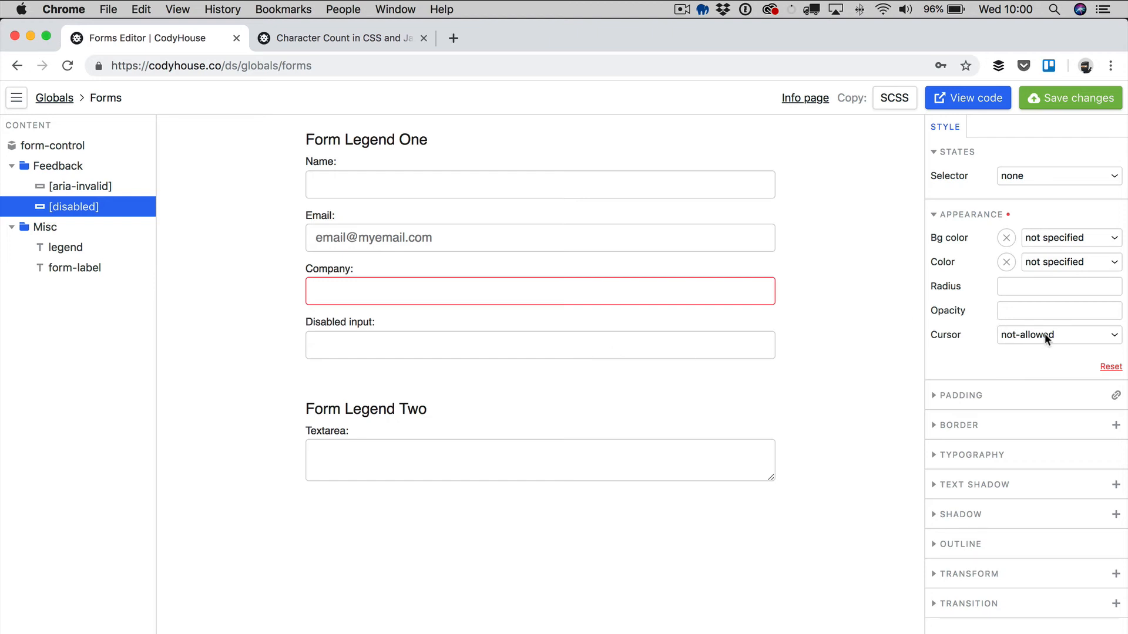
- Set the [disabled] variant's Appearance opacity to 0.8
{"action": "left_click", "coordinate": [1058, 311]}
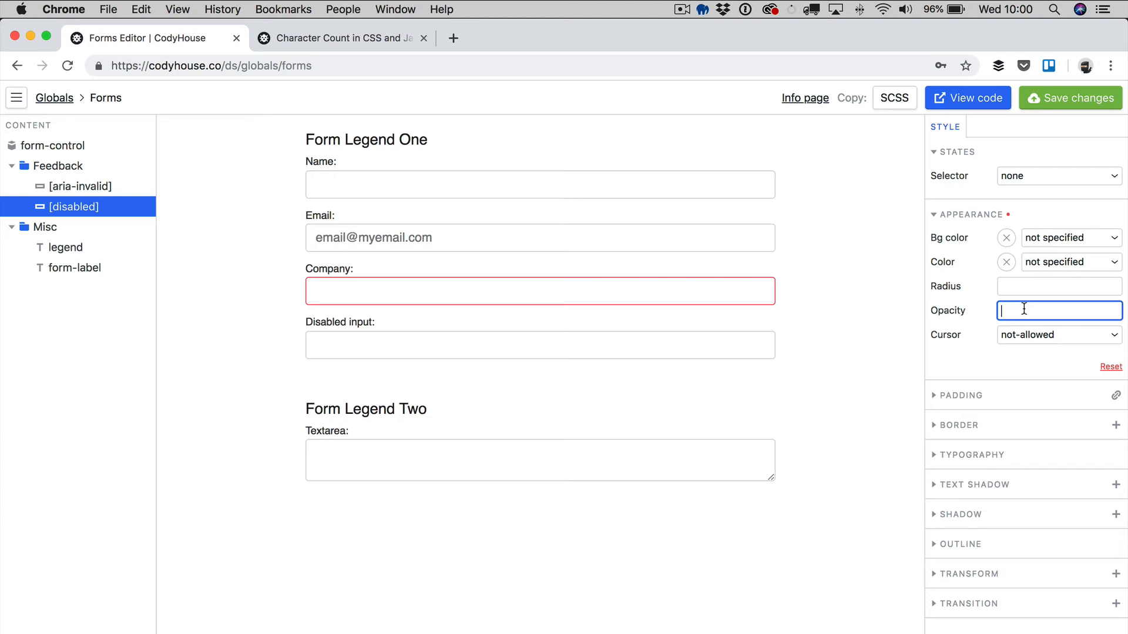
{"action": "type", "text": "0.8"}
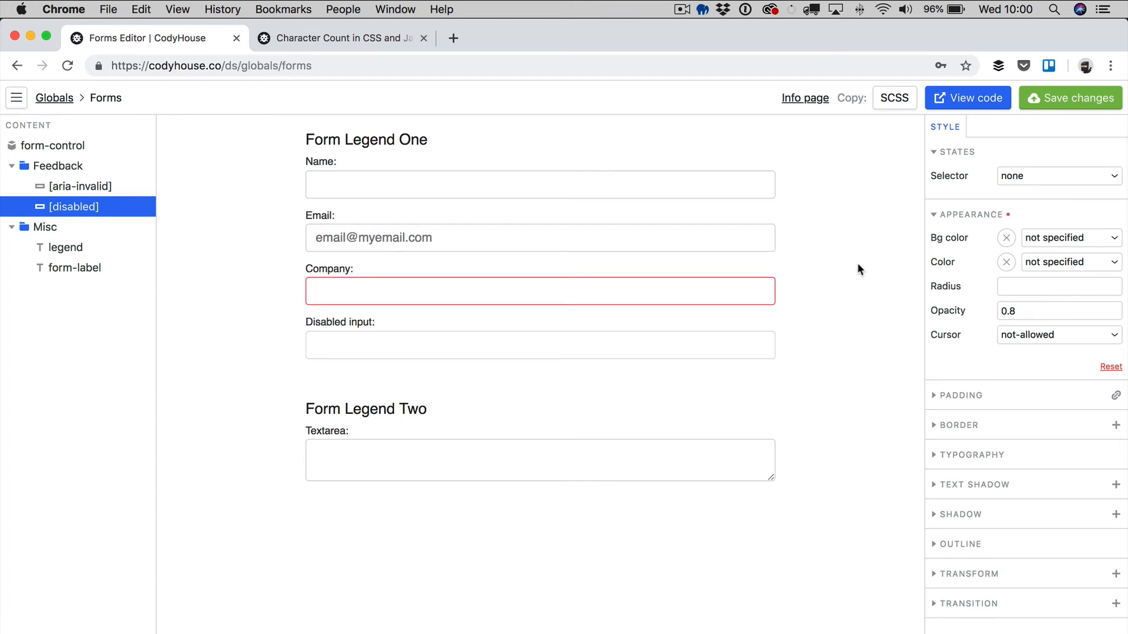
{"action": "mouse_move", "coordinate": [1080, 413]}
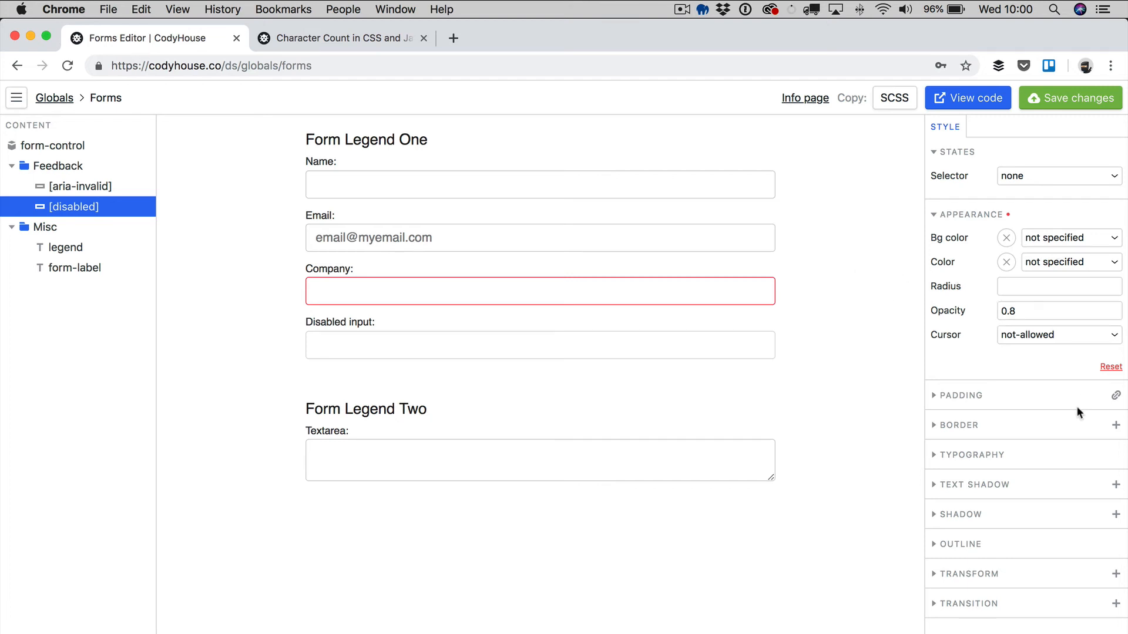
{"action": "mouse_move", "coordinate": [888, 311]}
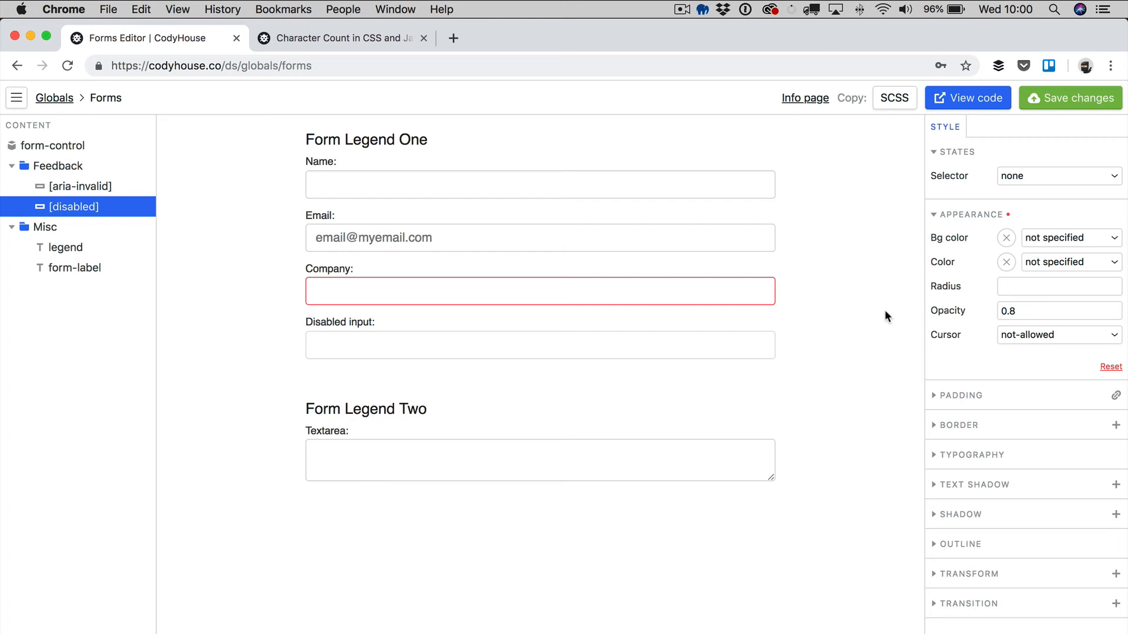
{"action": "mouse_move", "coordinate": [875, 311]}
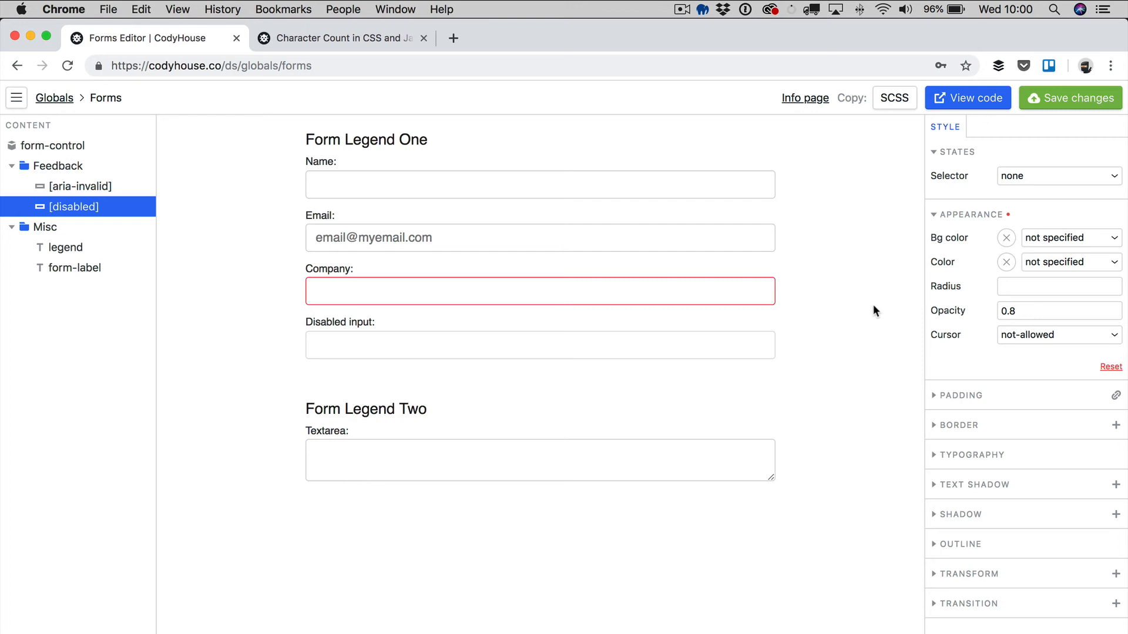
{"action": "mouse_move", "coordinate": [872, 308]}
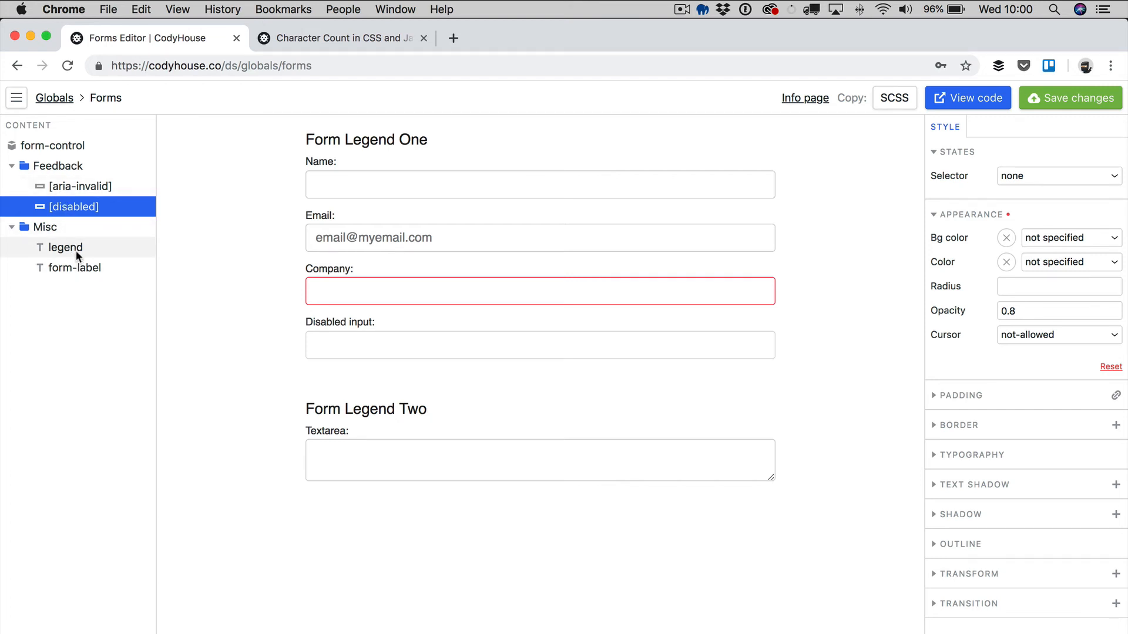
- Set the legend's bottom margin to --space-sm after comparing legend and form-label styles
{"action": "left_click", "coordinate": [65, 247]}
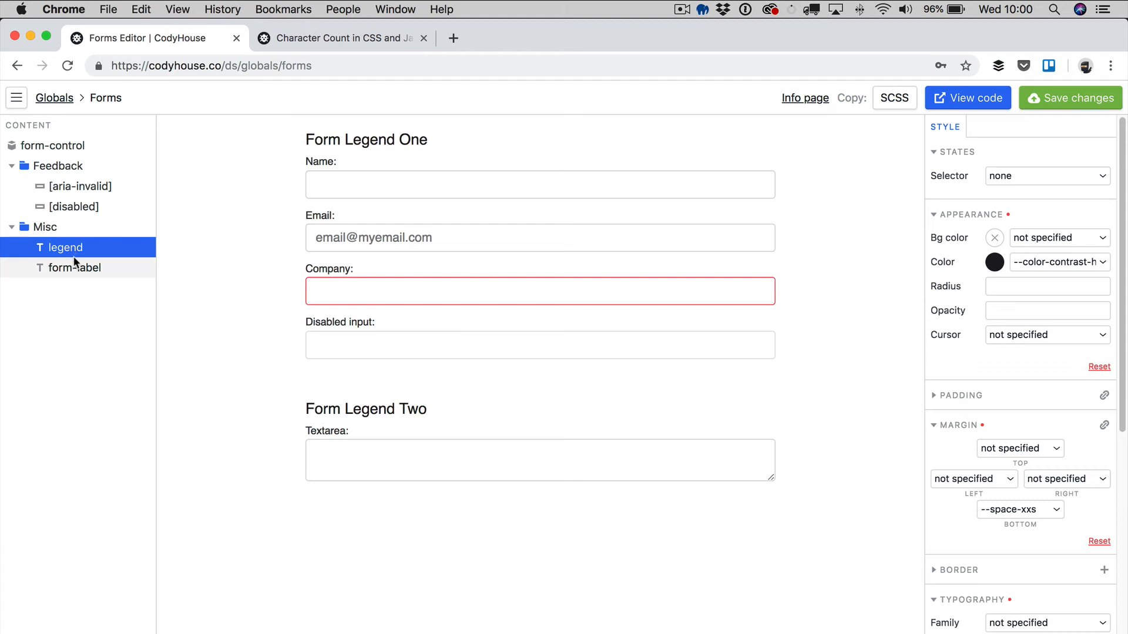
{"action": "mouse_move", "coordinate": [80, 269]}
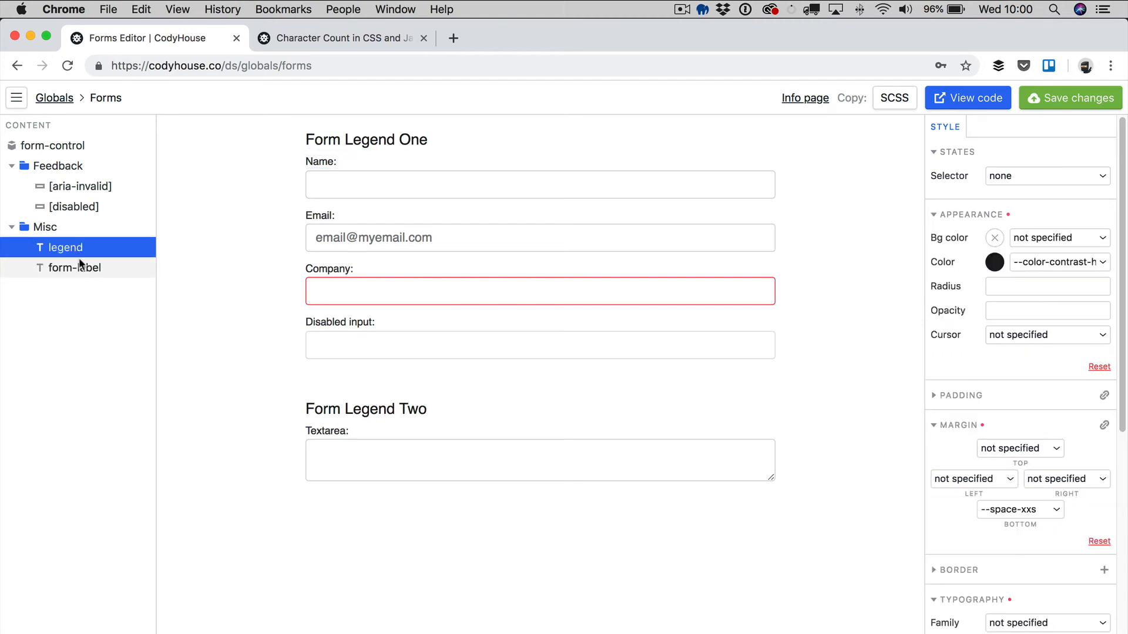
{"action": "left_click", "coordinate": [74, 268]}
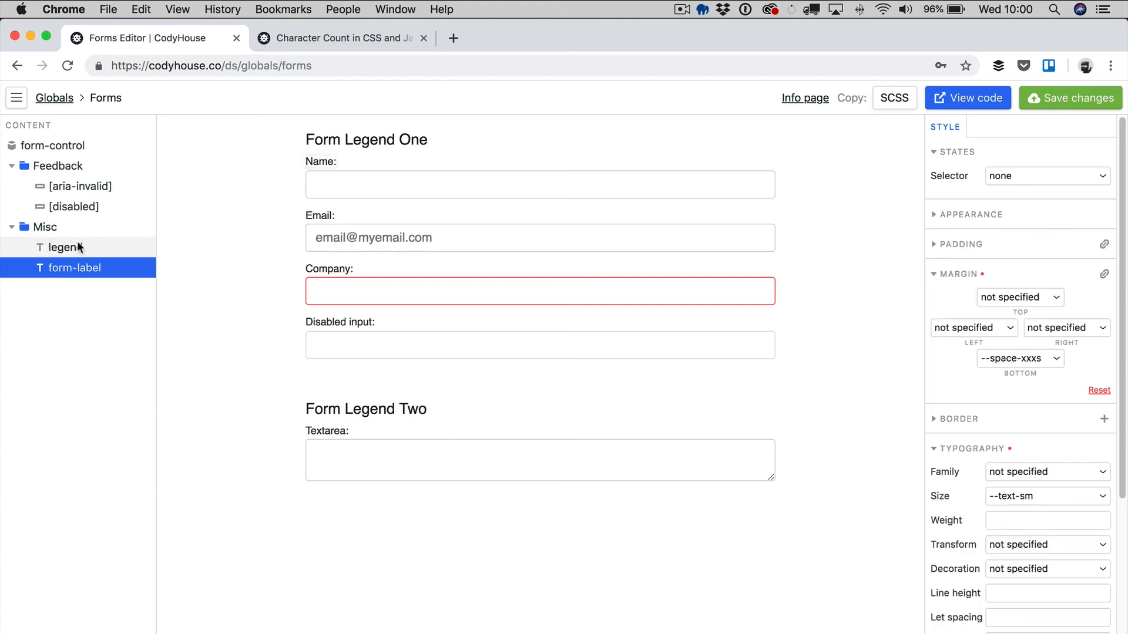
{"action": "left_click", "coordinate": [64, 247]}
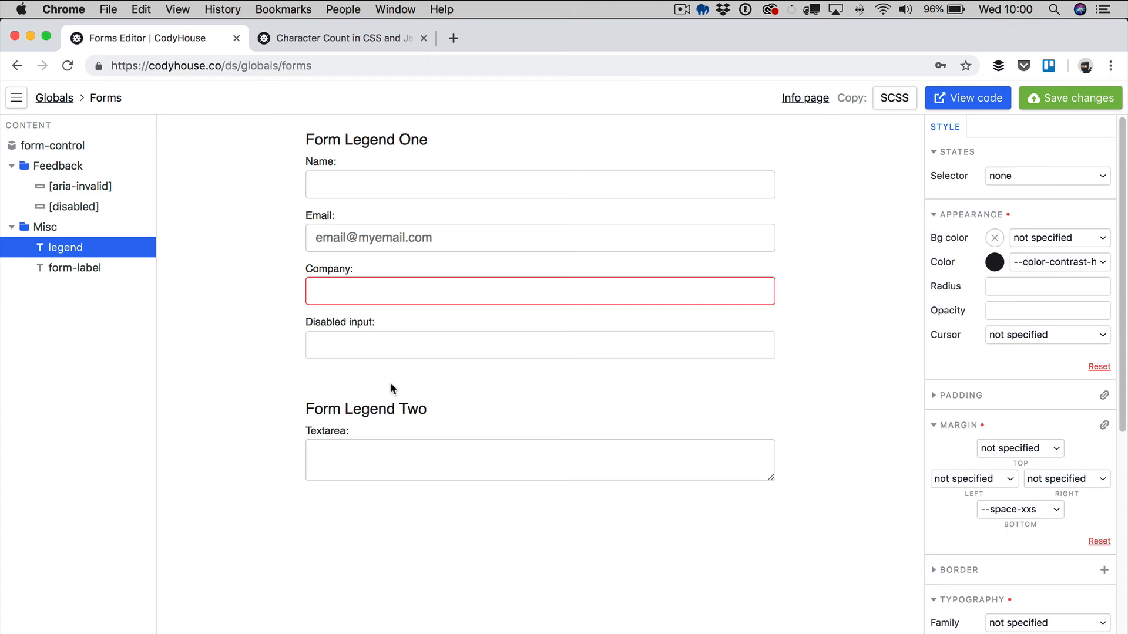
{"action": "left_click", "coordinate": [74, 268]}
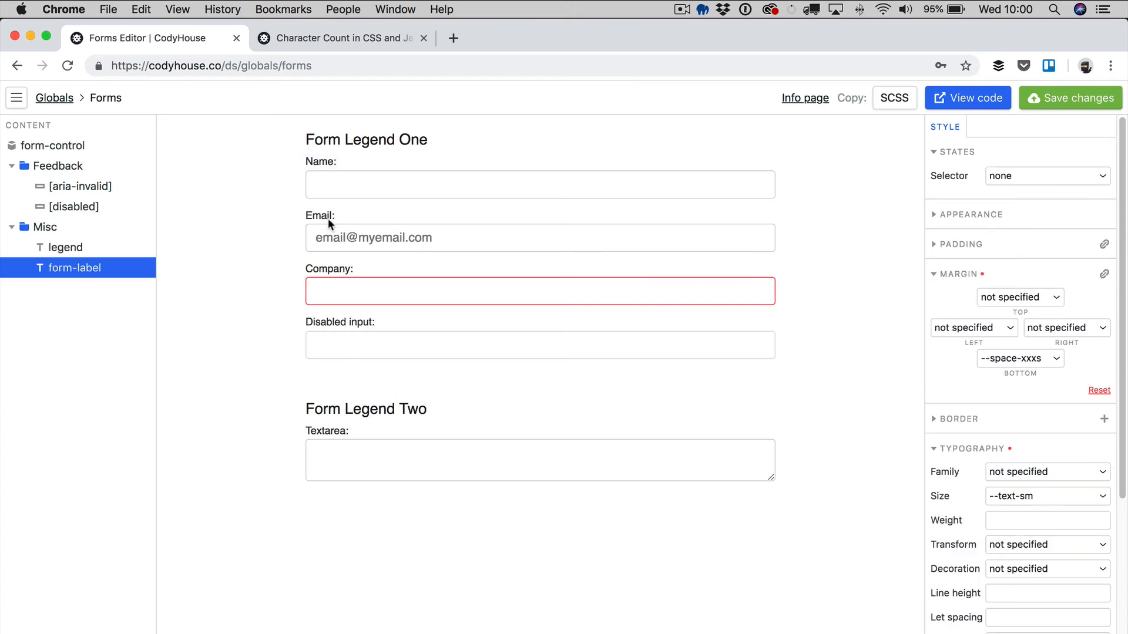
{"action": "left_click", "coordinate": [65, 247]}
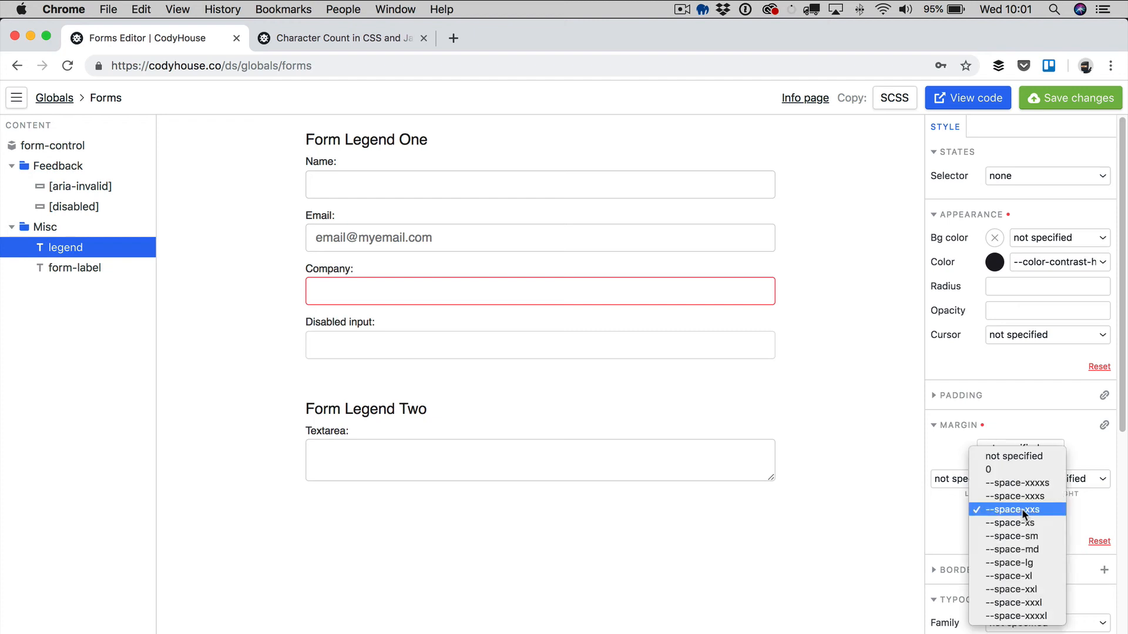
{"action": "left_click", "coordinate": [1012, 523]}
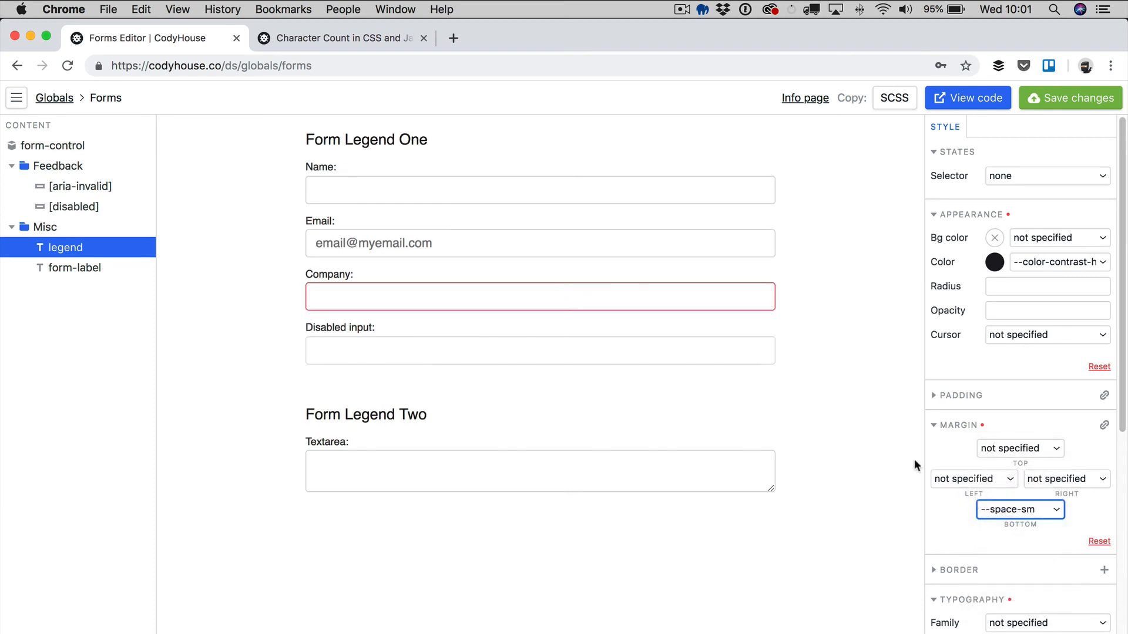
{"action": "left_click", "coordinate": [74, 268]}
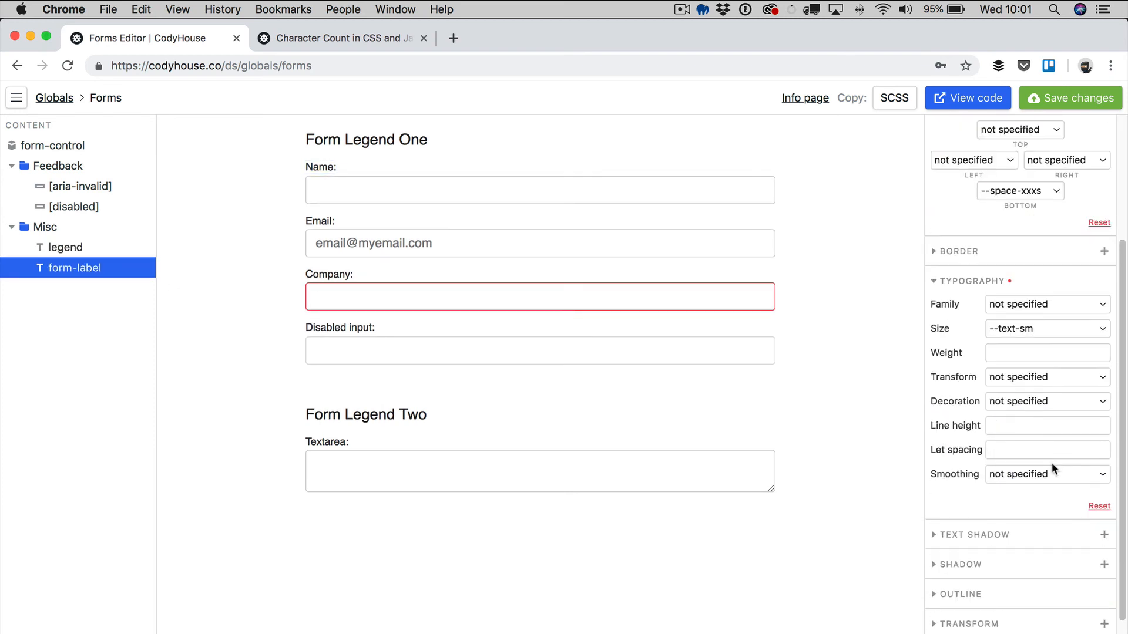
- Make form labels uppercase, --text-xs, 0.1em letter-spaced and --color-contrast-medium
{"action": "left_click", "coordinate": [1047, 377]}
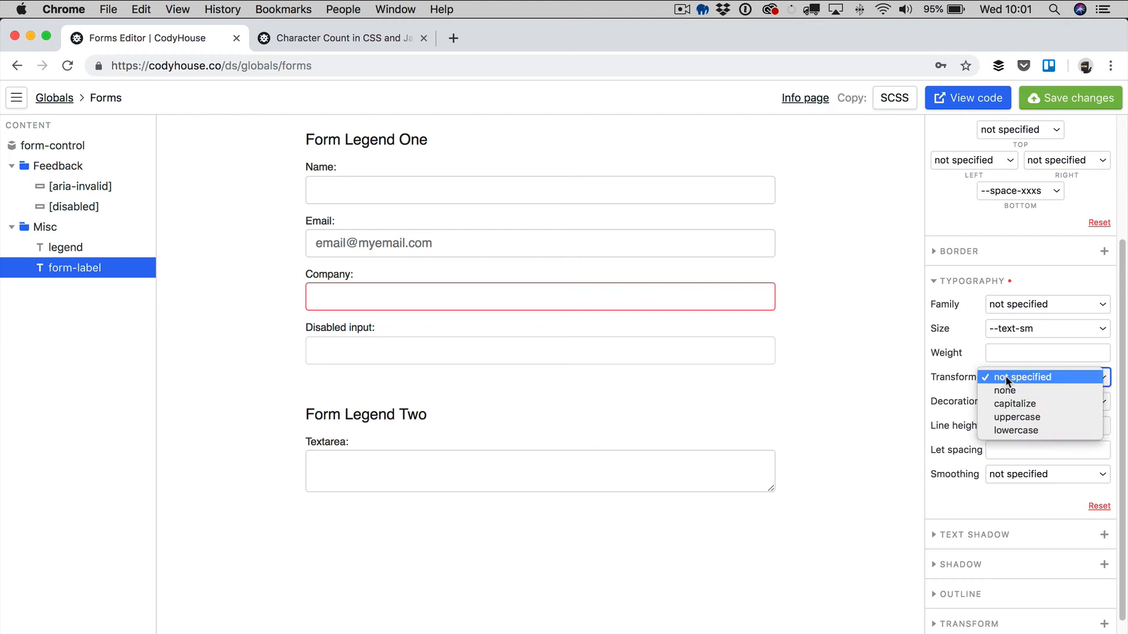
{"action": "mouse_move", "coordinate": [1026, 417]}
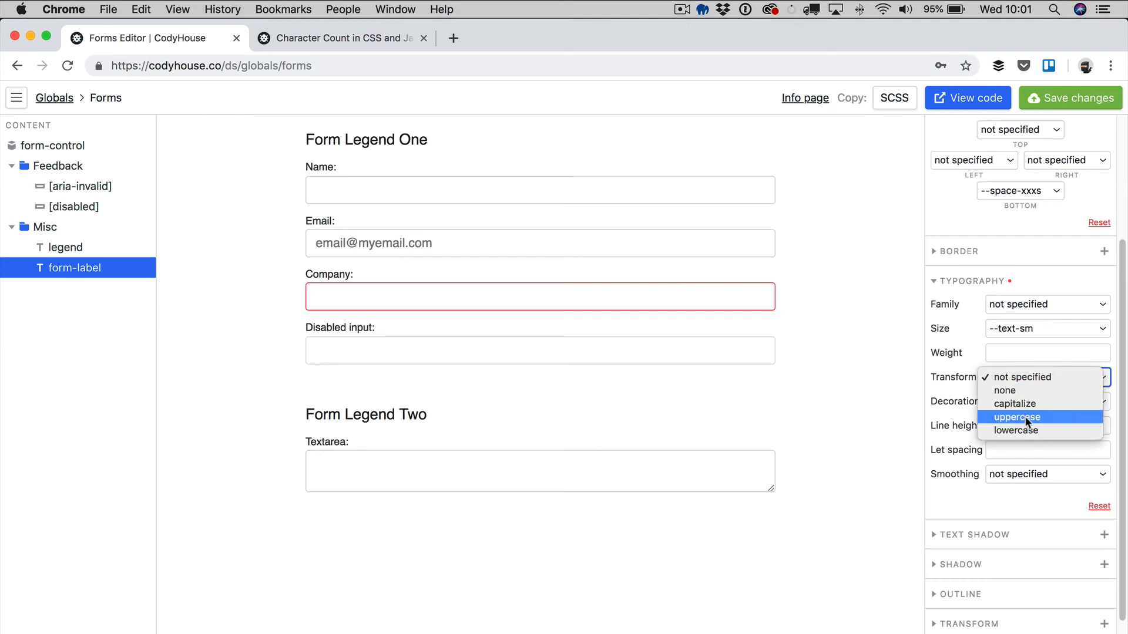
{"action": "left_click", "coordinate": [1016, 417]}
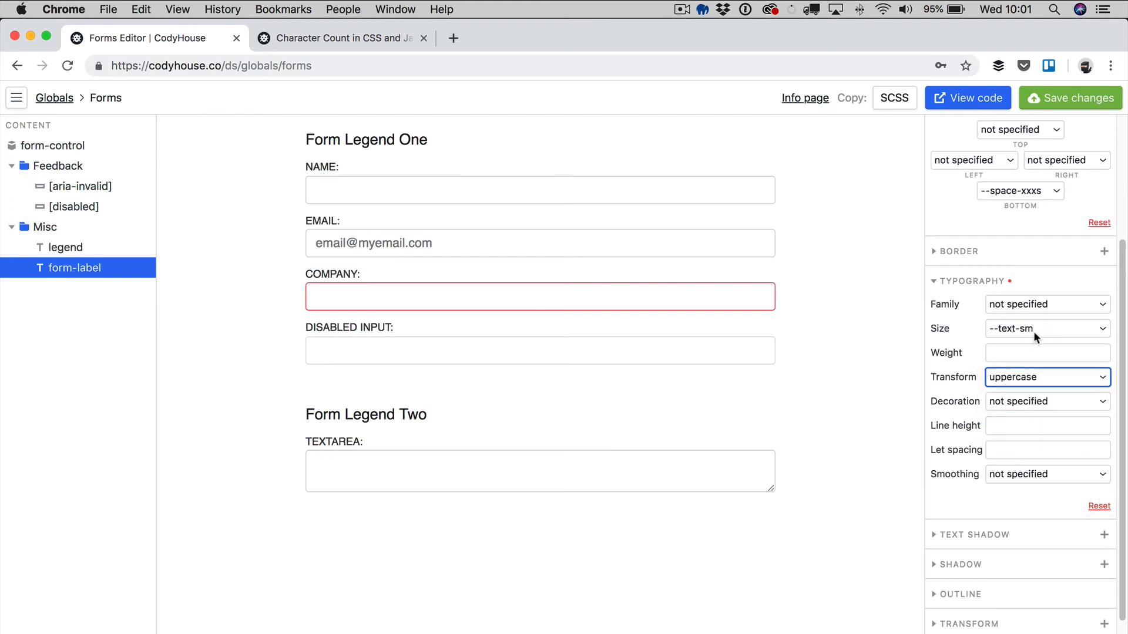
{"action": "left_click", "coordinate": [1047, 329]}
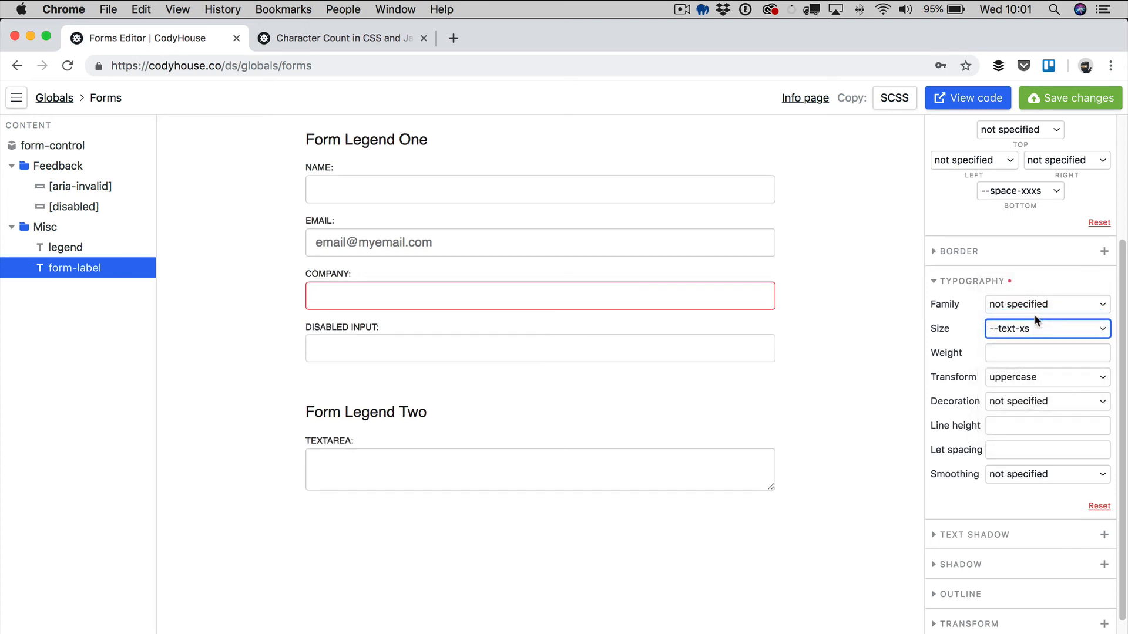
{"action": "type", "text": "0"}
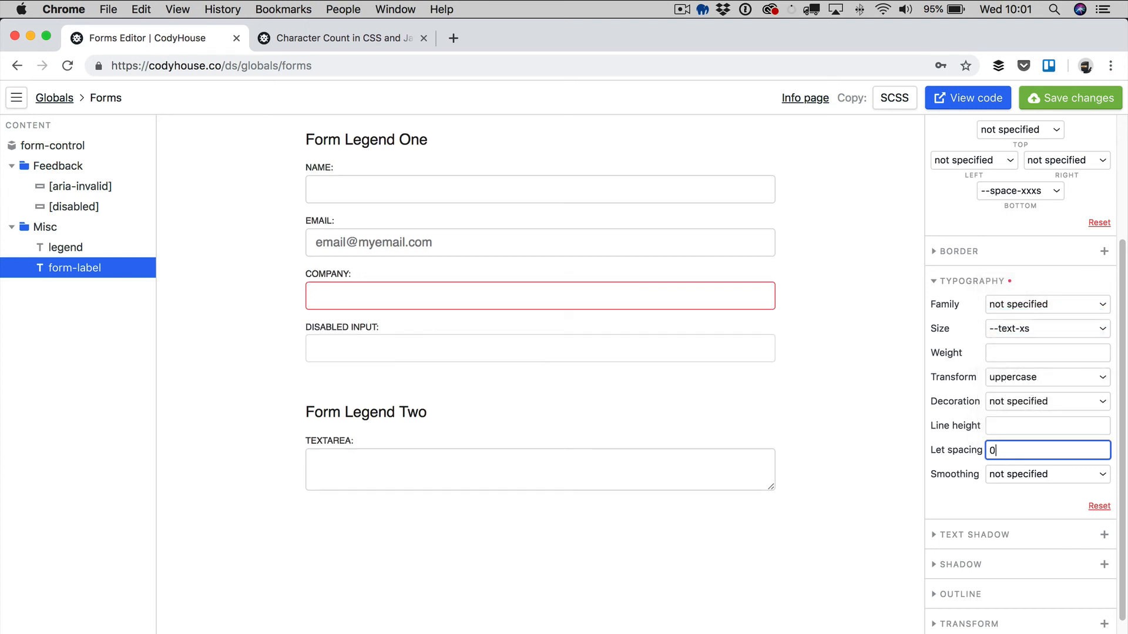
{"action": "type", "text": ".1em"}
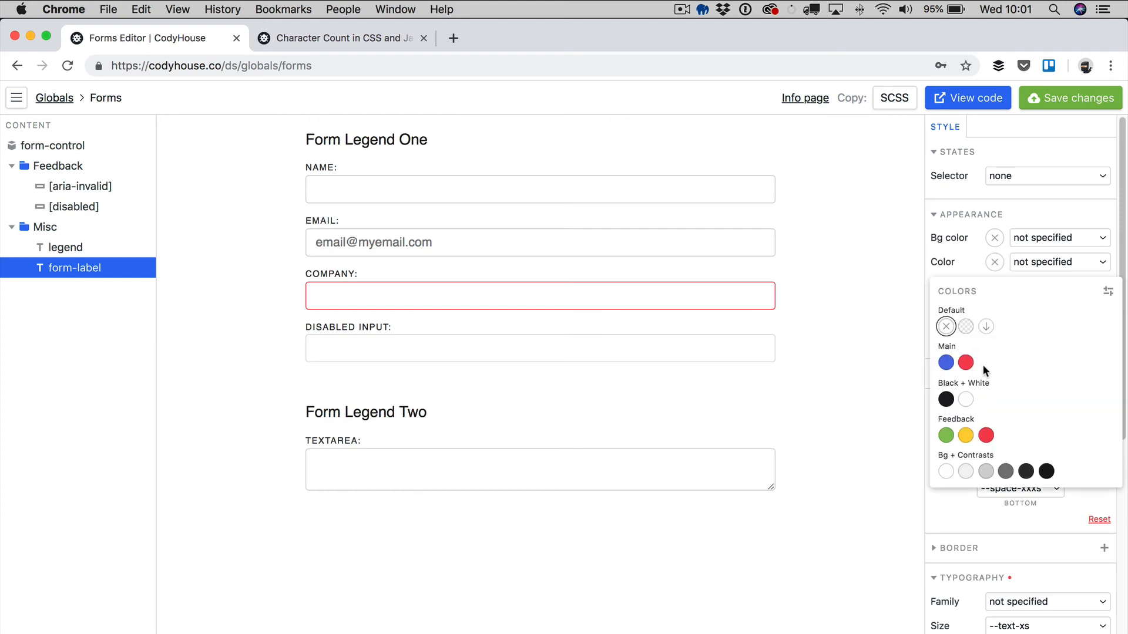
{"action": "mouse_move", "coordinate": [1005, 471]}
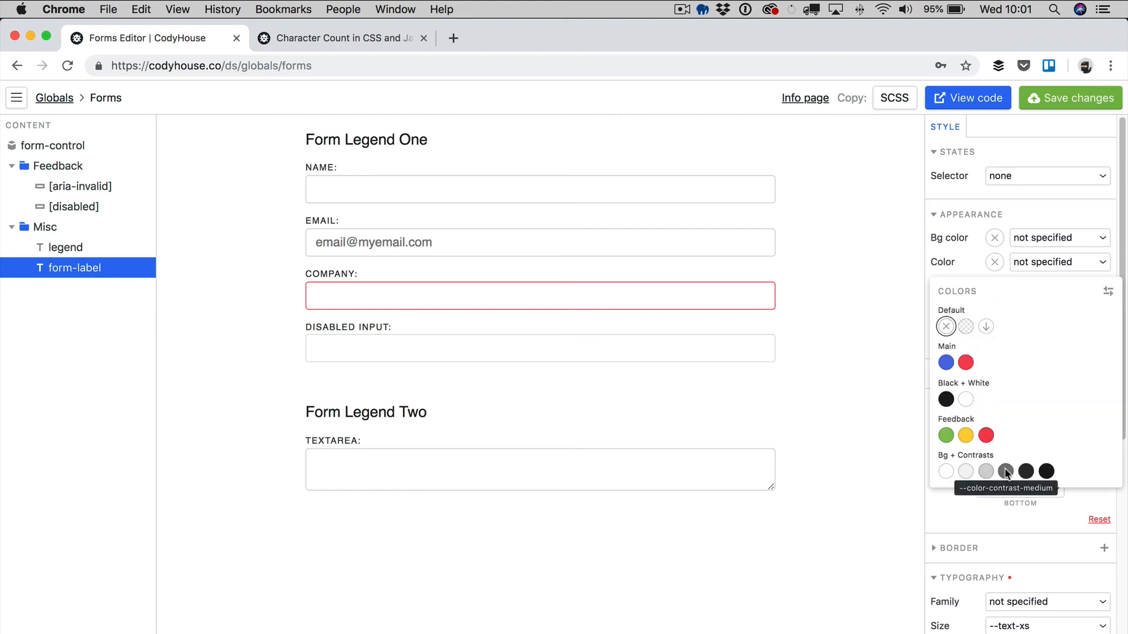
{"action": "left_click", "coordinate": [1005, 471]}
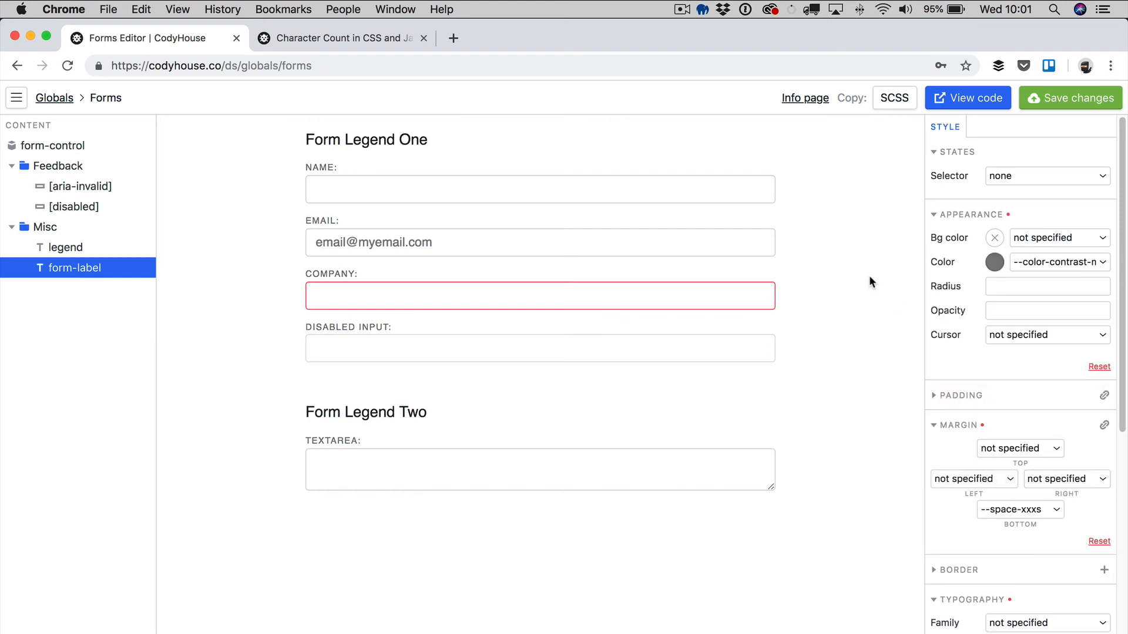
{"action": "mouse_move", "coordinate": [867, 285]}
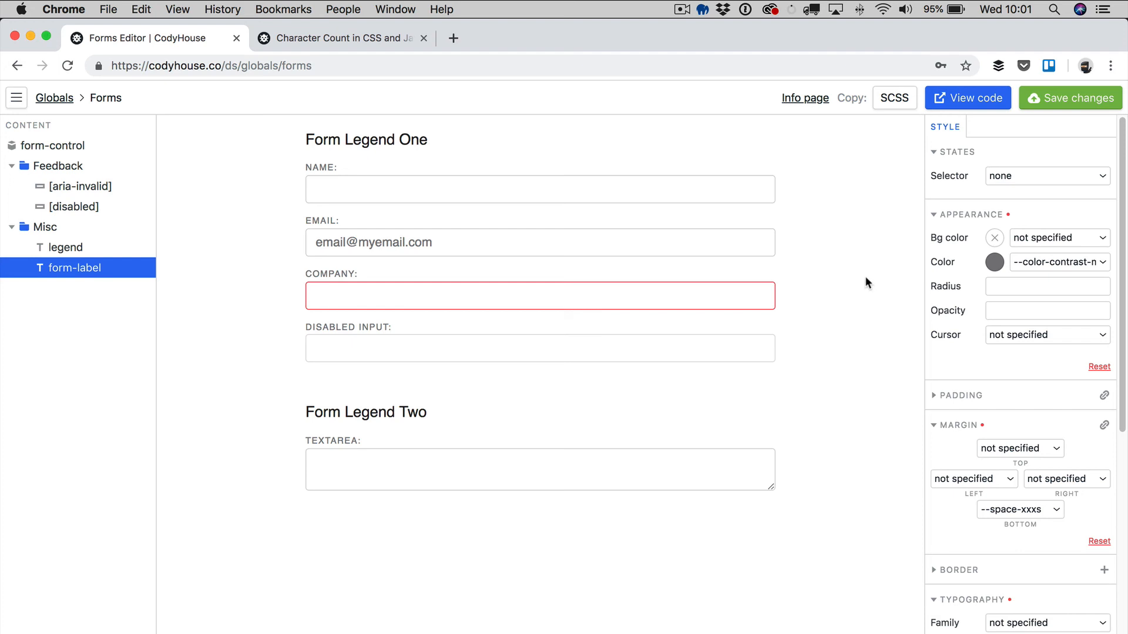
{"action": "left_click", "coordinate": [539, 469]}
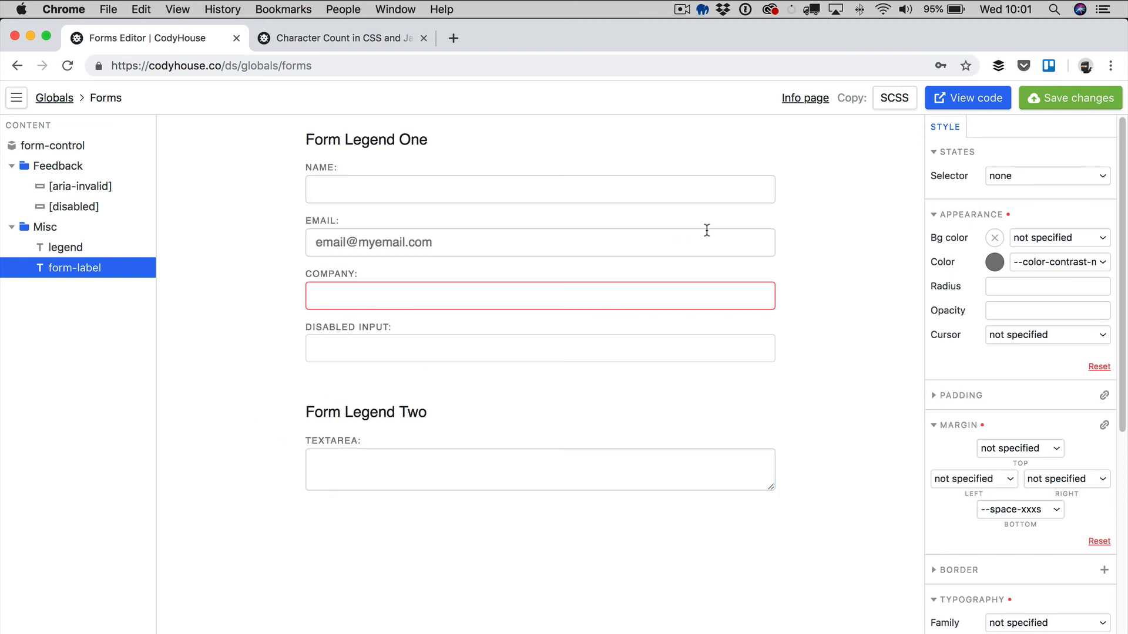
- Save the form style changes, then view and close the generated SCSS
{"action": "left_click", "coordinate": [1070, 98]}
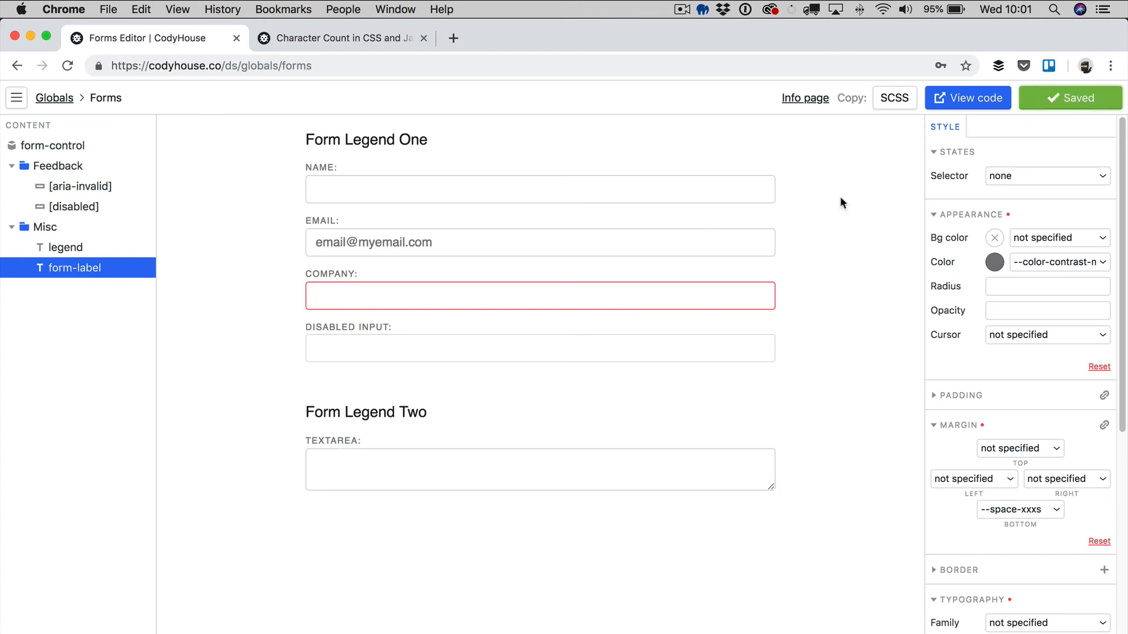
{"action": "left_click", "coordinate": [967, 98]}
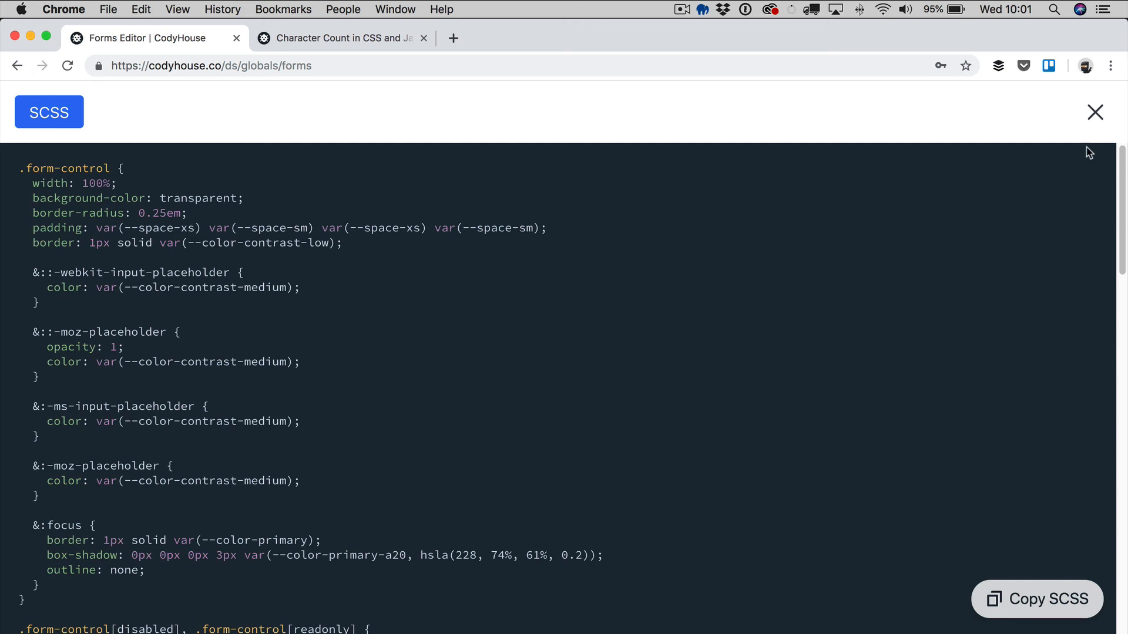
{"action": "left_click", "coordinate": [1094, 112]}
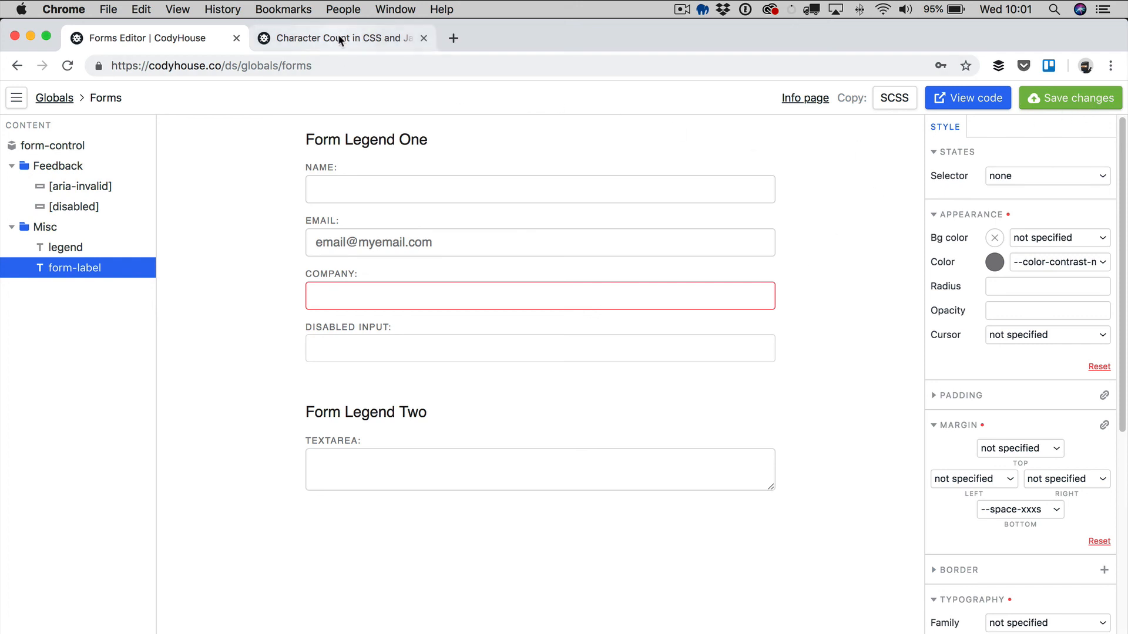
- Test the Character Count textarea by typing 'hghghgh'
{"action": "left_click", "coordinate": [339, 37]}
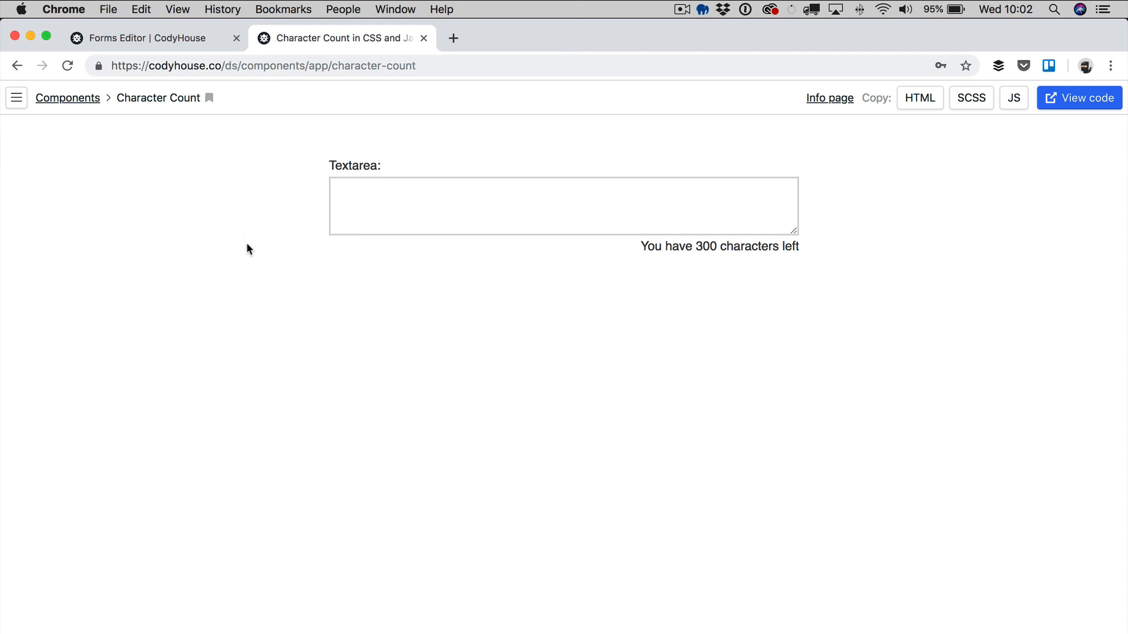
{"action": "mouse_move", "coordinate": [251, 250]}
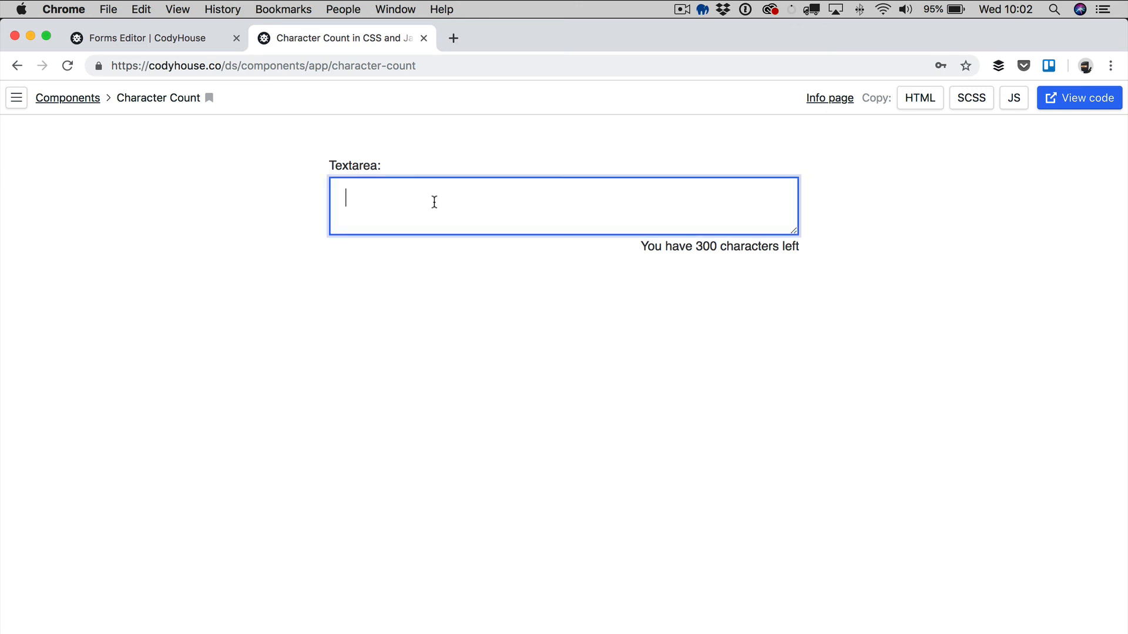
{"action": "type", "text": "hghghgh"}
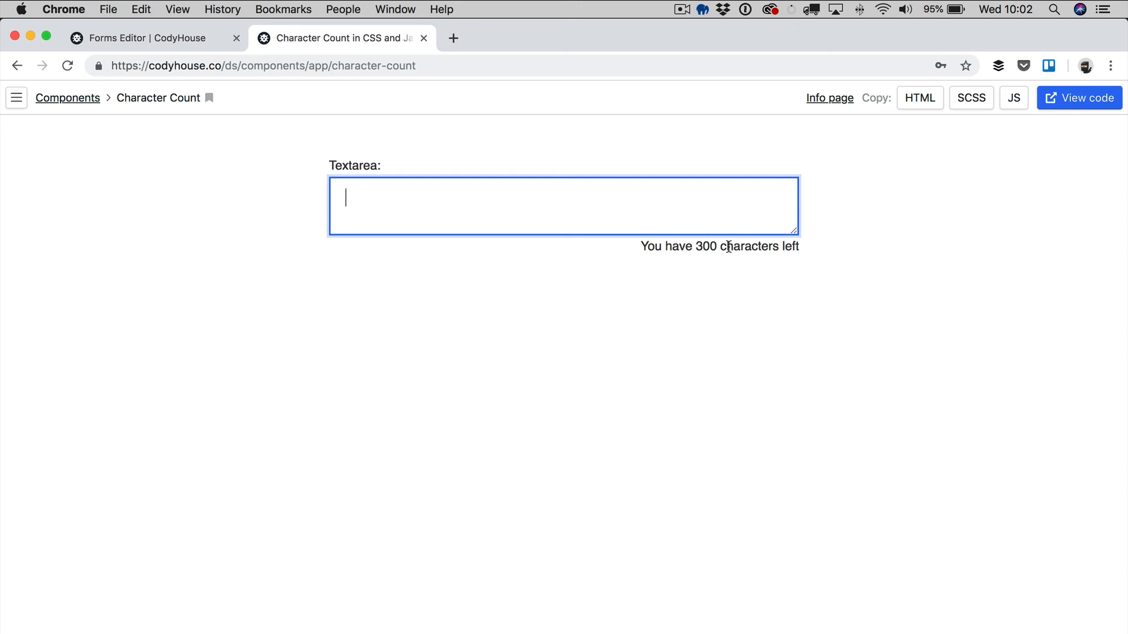
{"action": "left_click", "coordinate": [211, 147]}
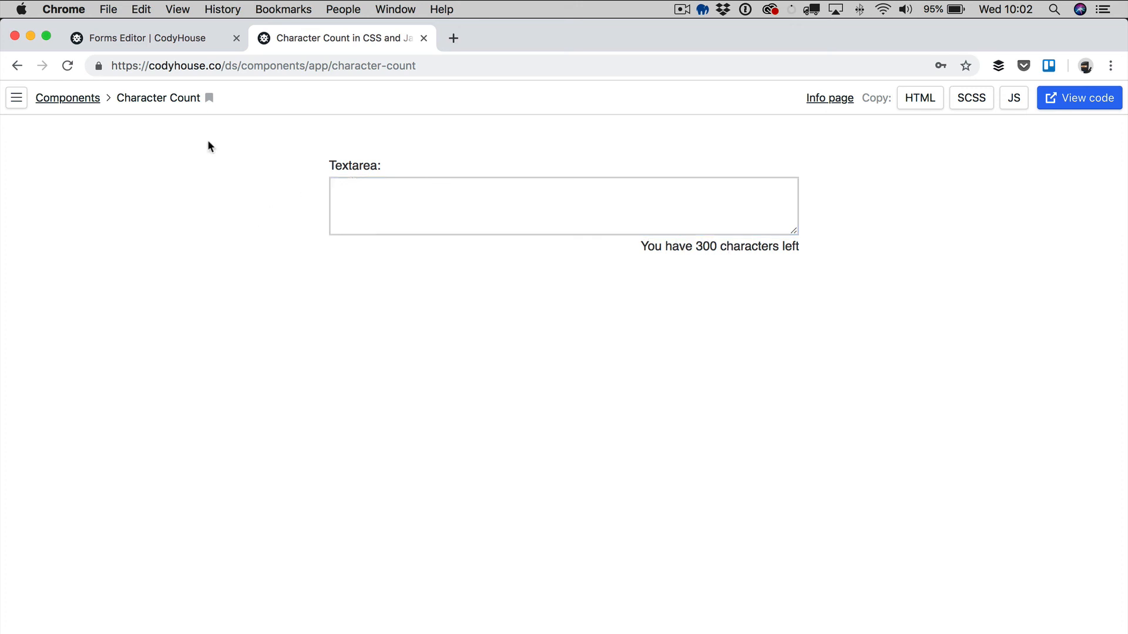
- Reload the component to see the new label style, then return to Forms Editor
{"action": "left_click", "coordinate": [68, 65]}
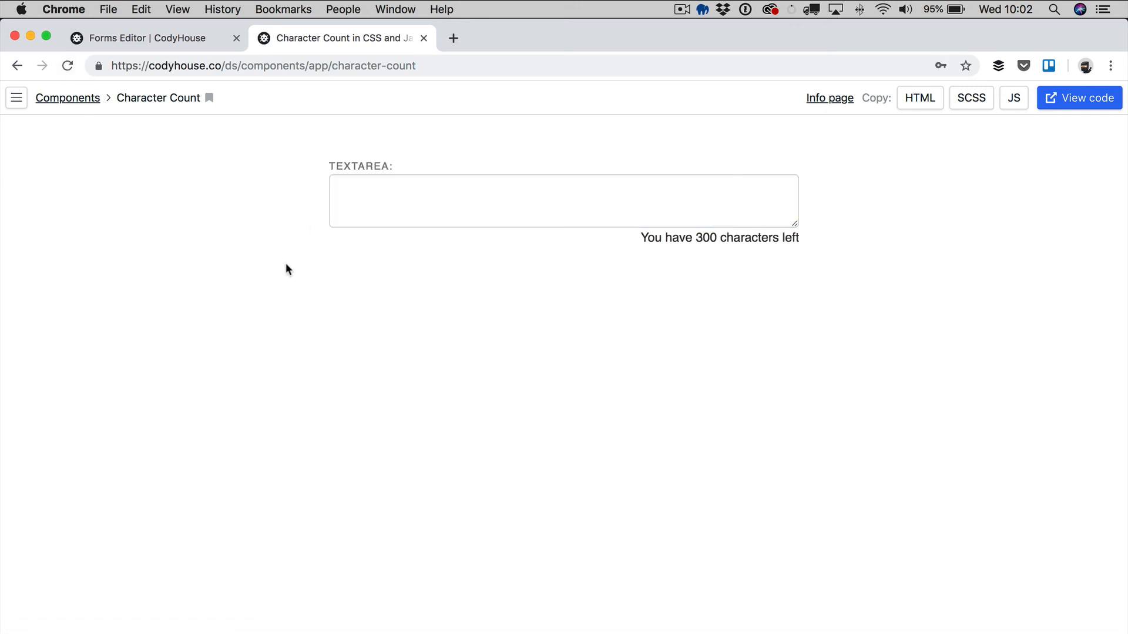
{"action": "left_click", "coordinate": [563, 201]}
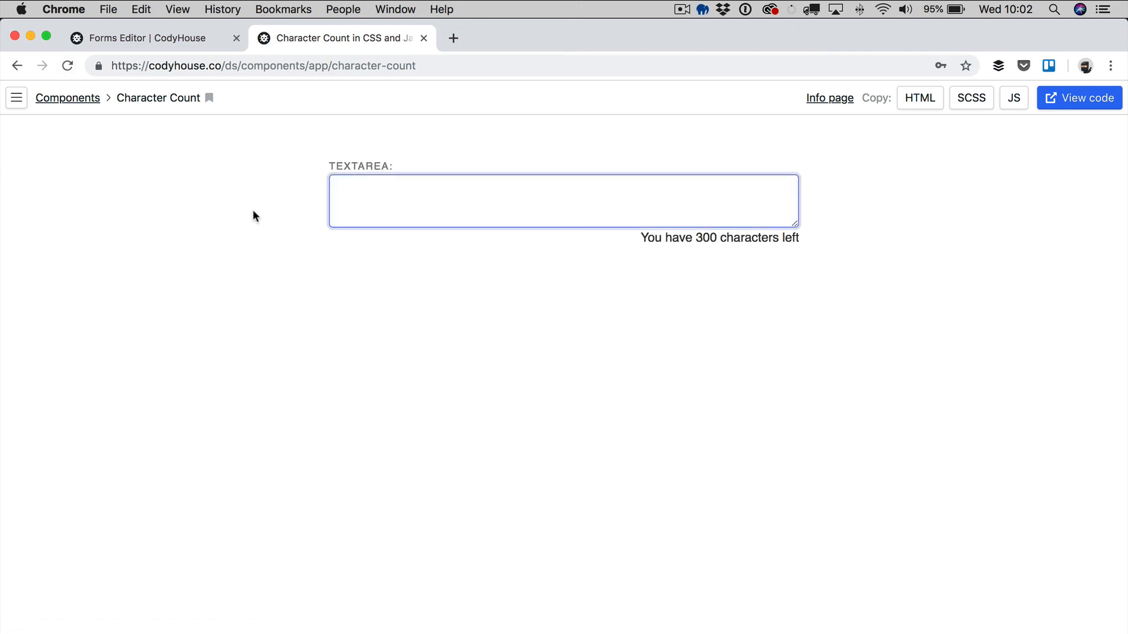
{"action": "left_click", "coordinate": [563, 200]}
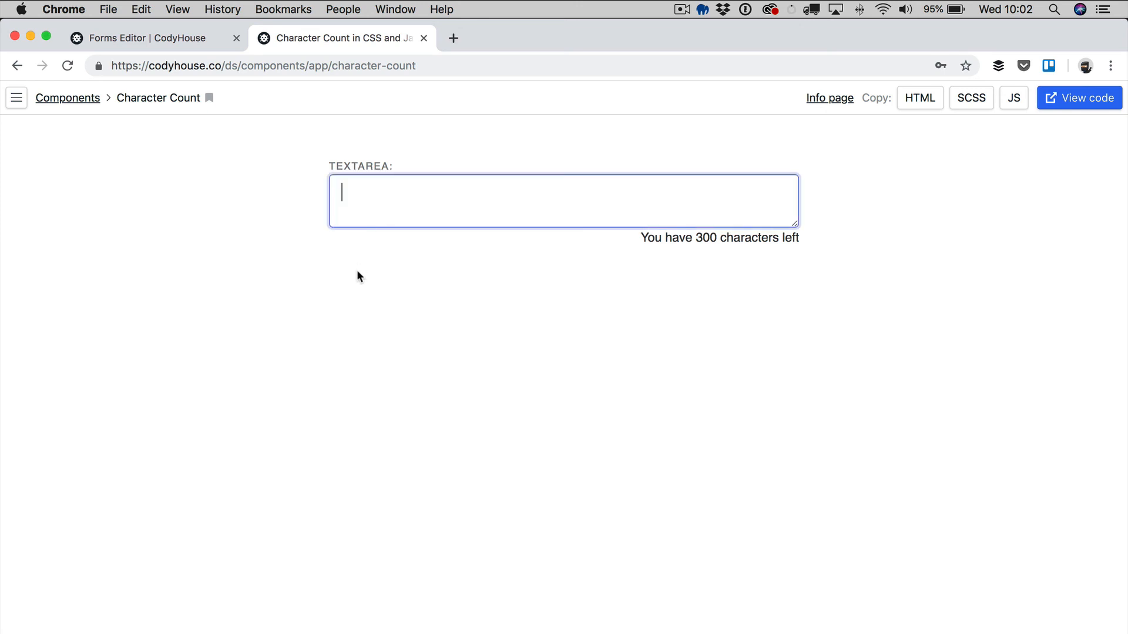
{"action": "left_click", "coordinate": [144, 38]}
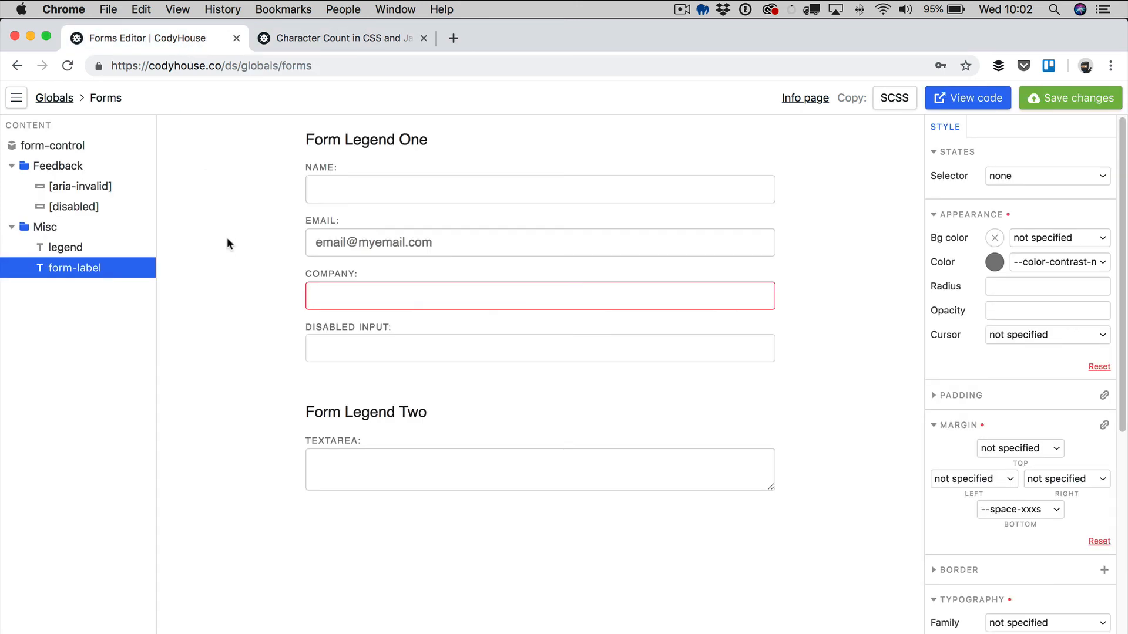
{"action": "mouse_move", "coordinate": [229, 251]}
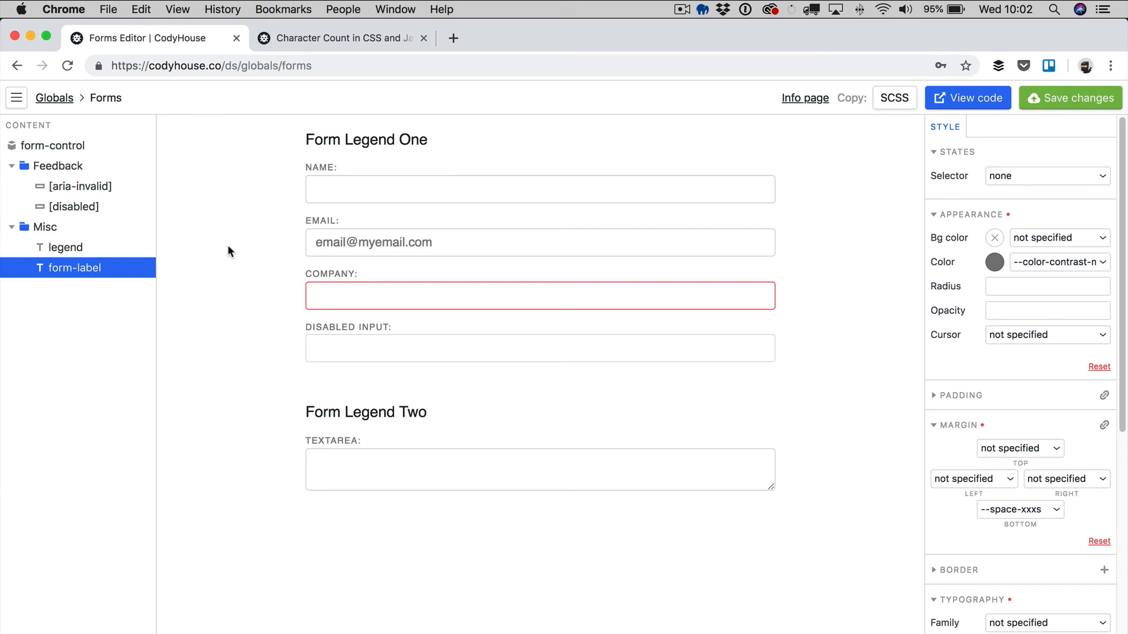